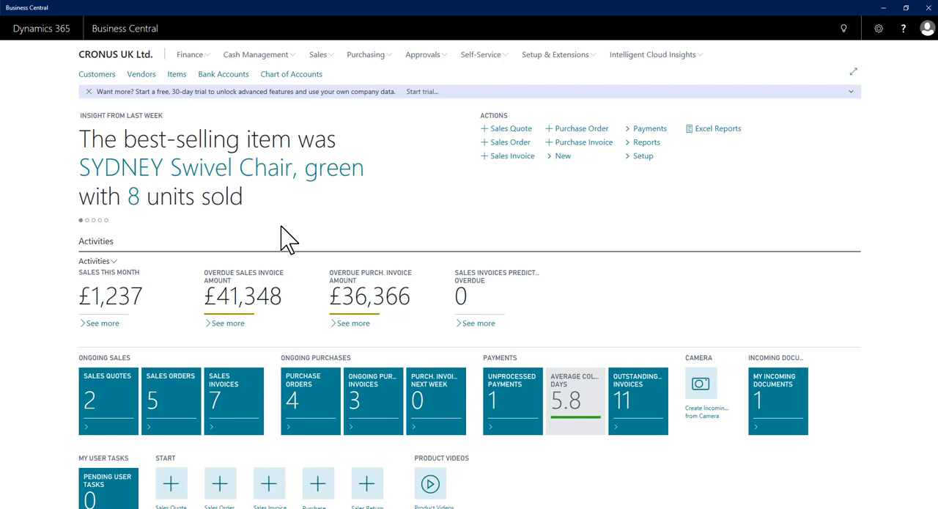
mouse_move(844, 28)
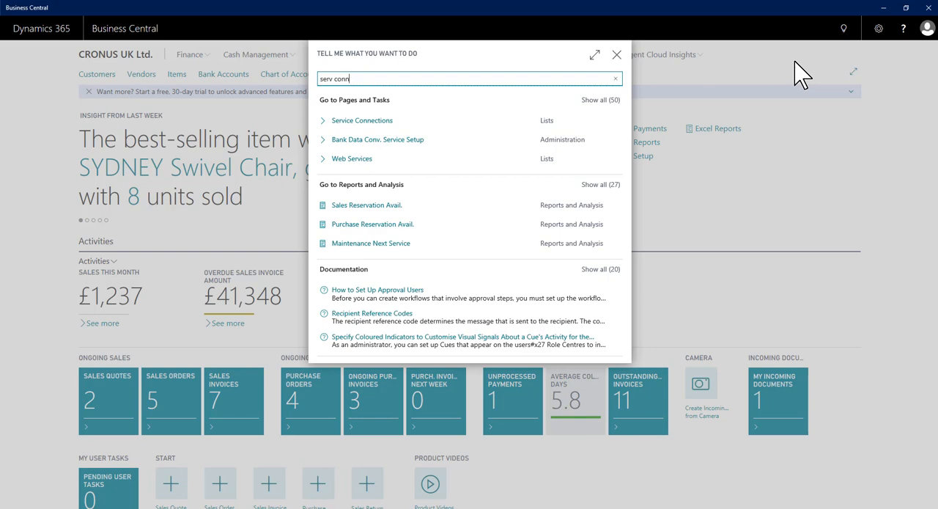
Open Service Connections and select the HMRC VAT Sandbox Setup row.
click(362, 120)
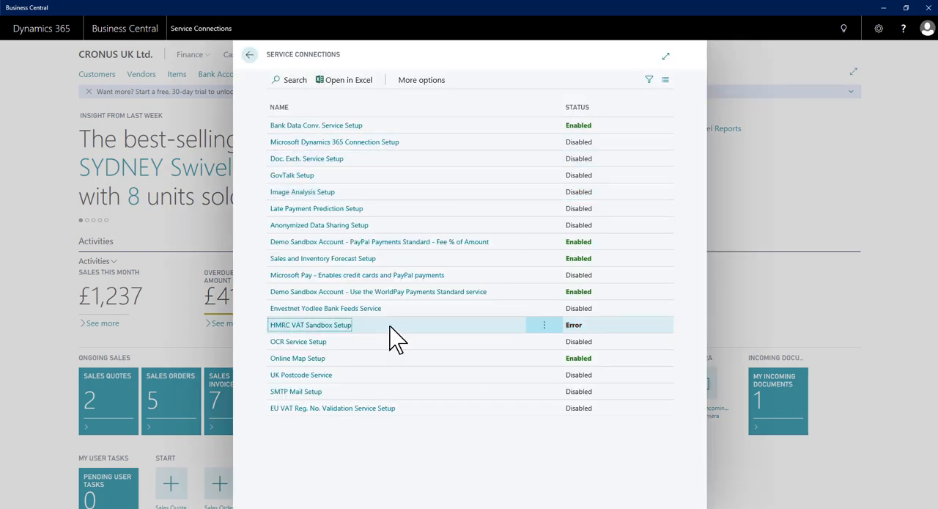
click(311, 326)
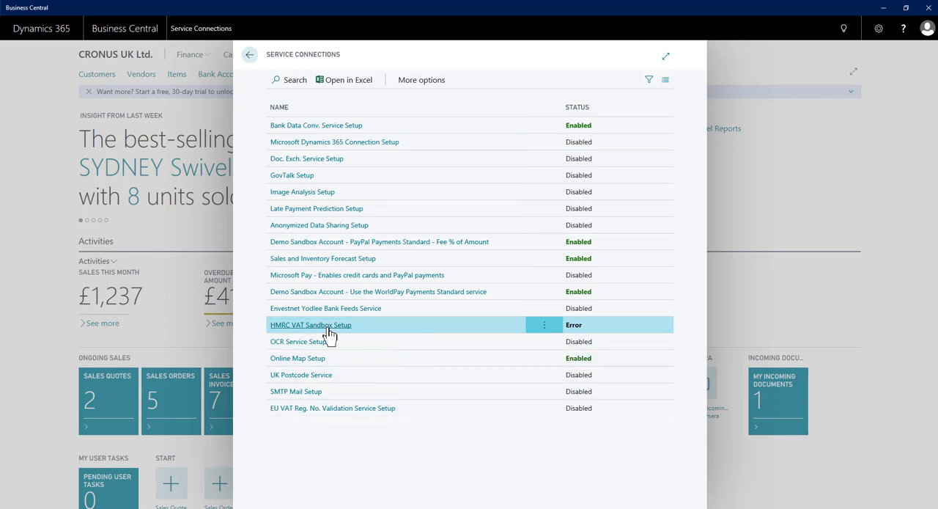
mouse_move(311, 325)
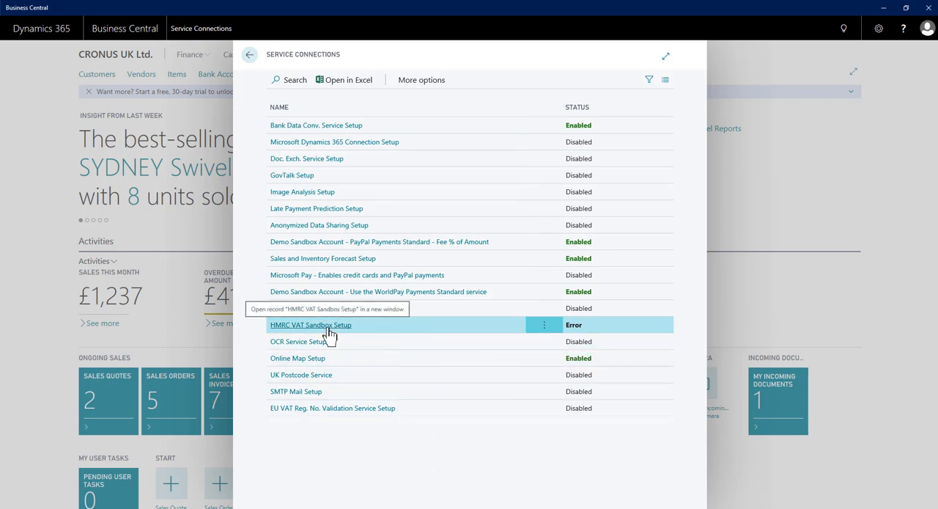
click(310, 326)
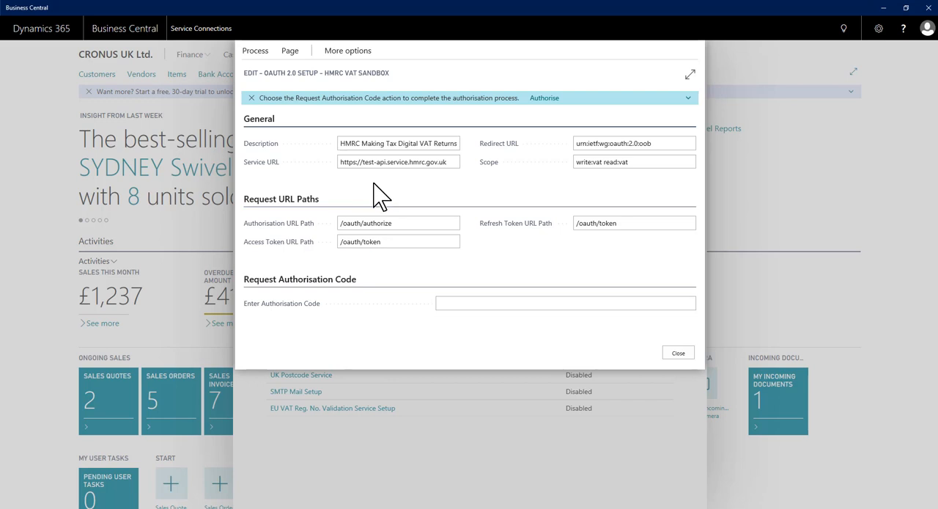
mouse_move(349, 189)
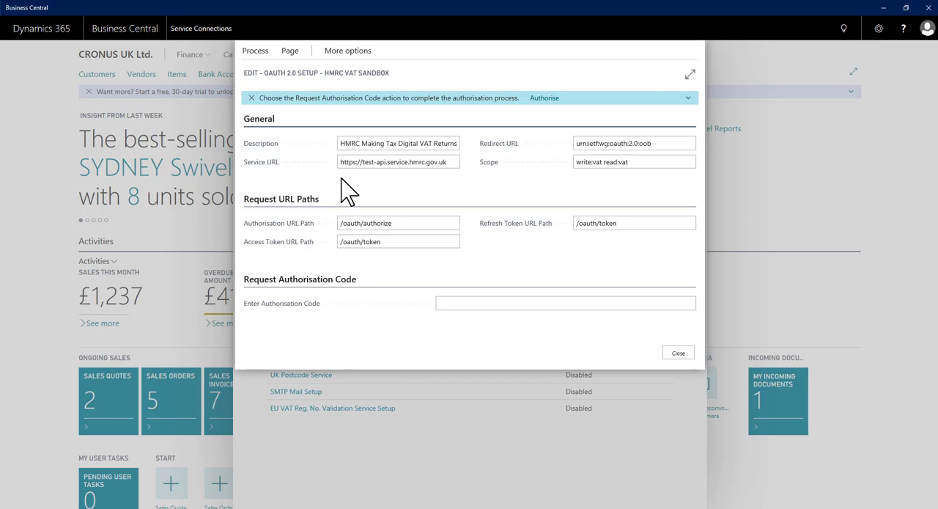
click(398, 161)
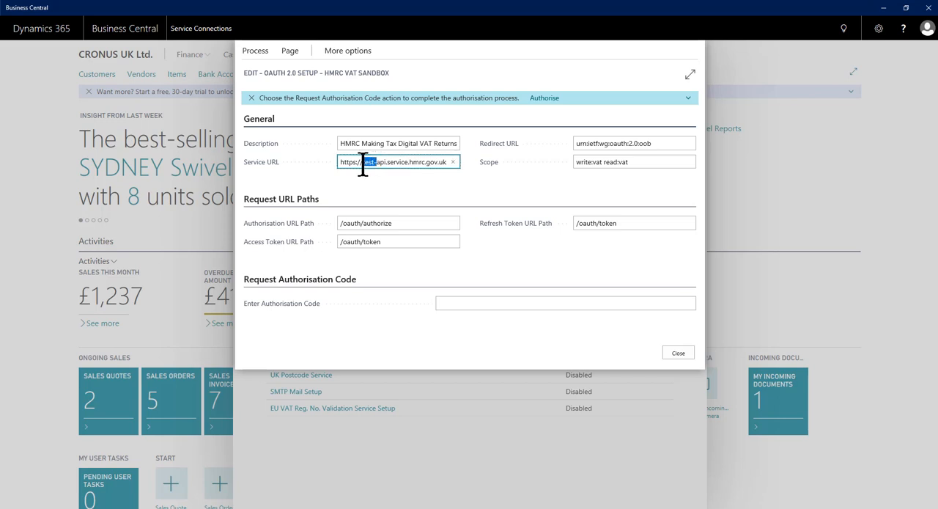
text(https://api.service.hmrc.gov.uk)
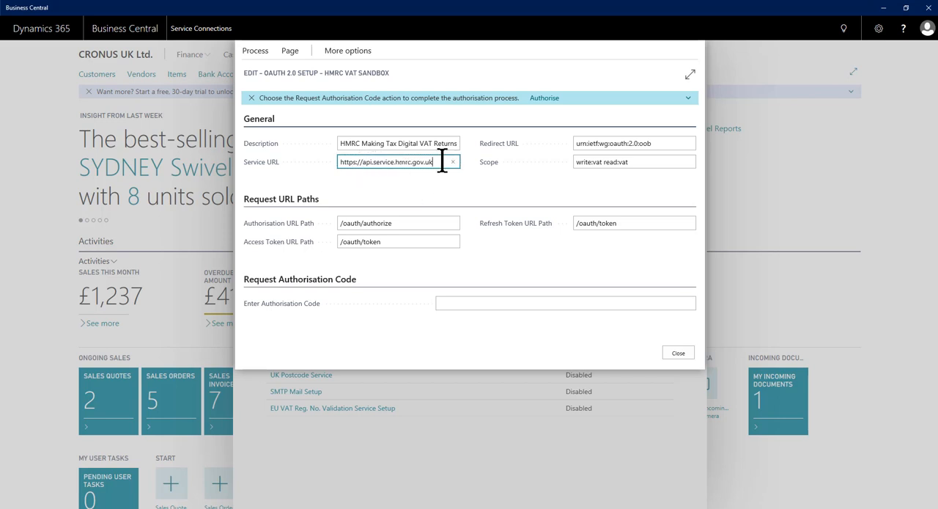
mouse_move(439, 194)
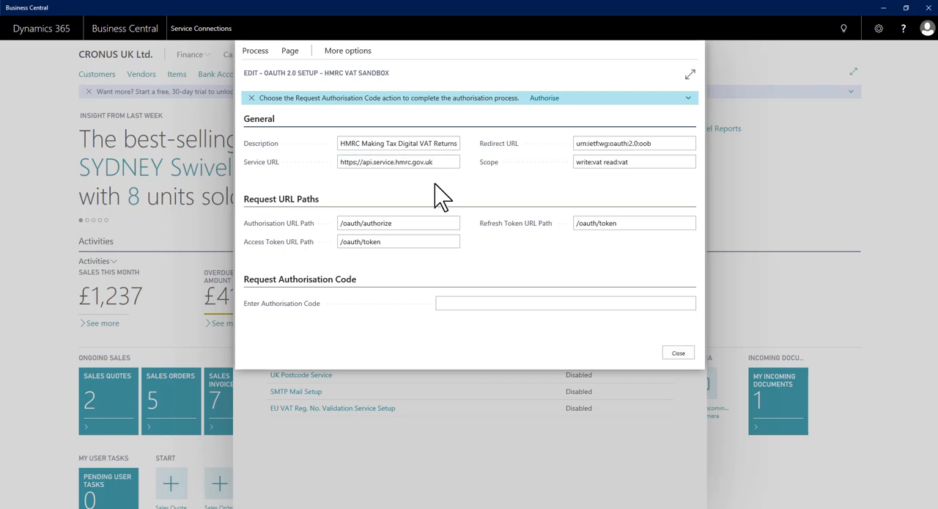
click(398, 161)
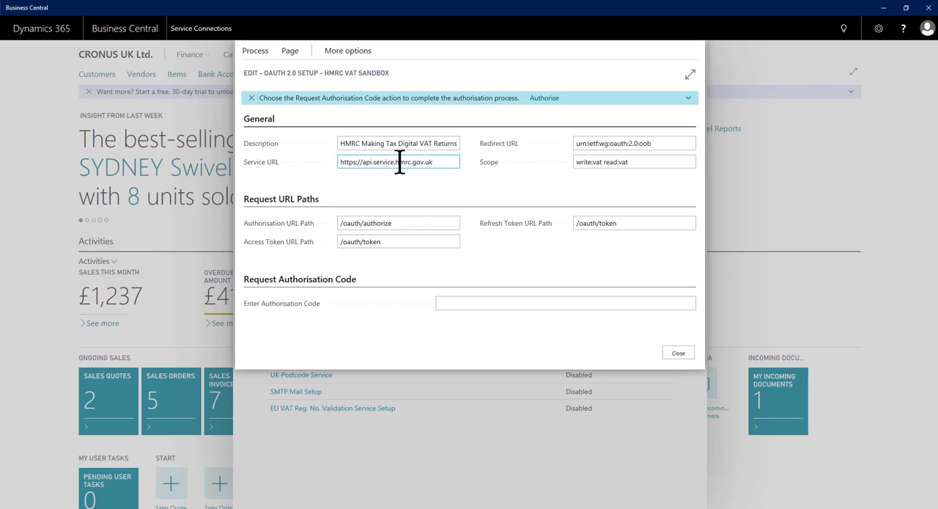
mouse_move(418, 198)
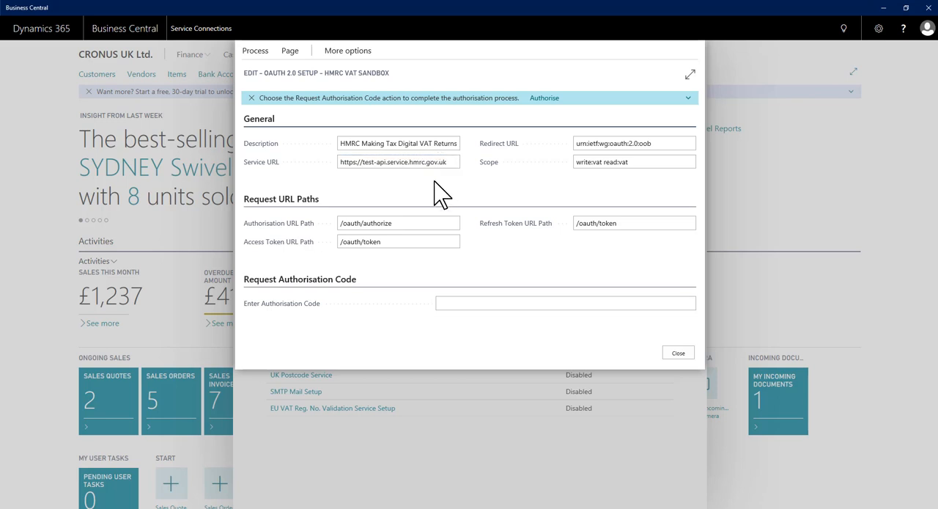
Restore the service URL to the HMRC test-api address.
click(398, 161)
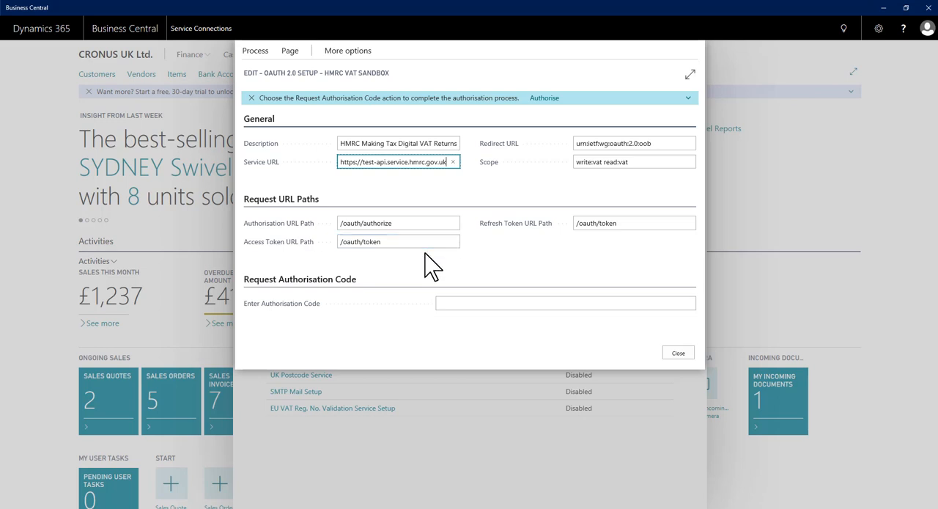
mouse_move(340, 261)
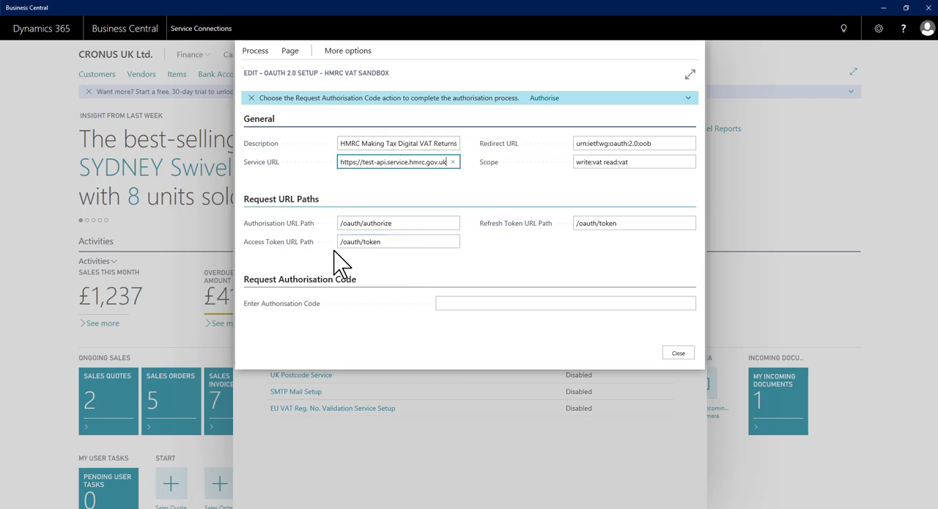
mouse_move(439, 315)
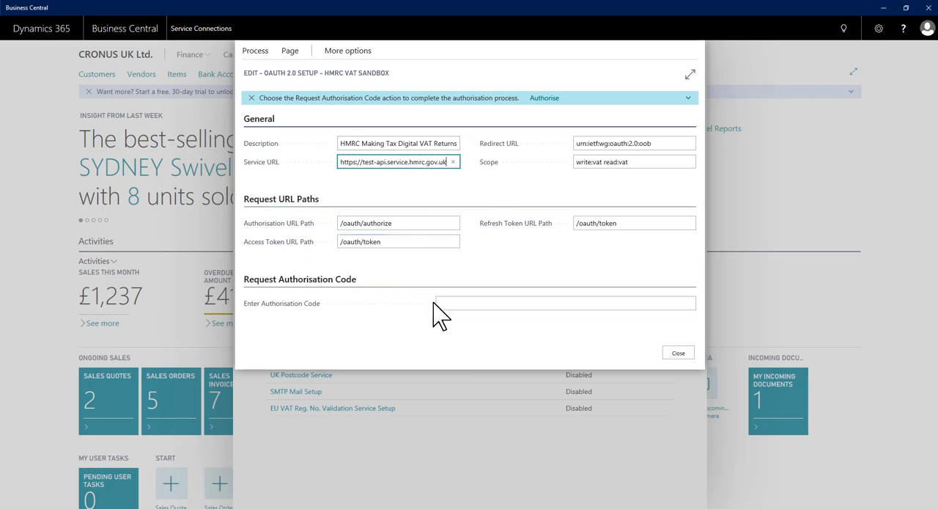
click(564, 302)
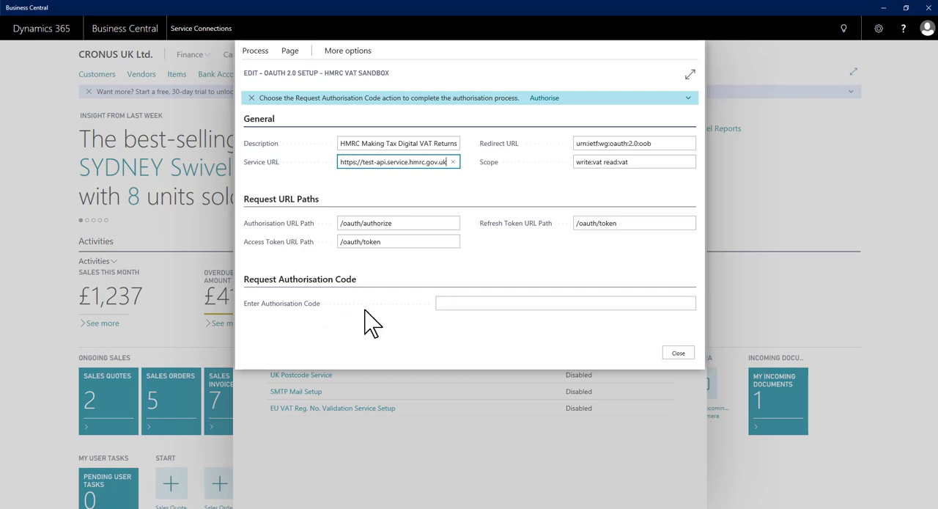
mouse_move(350, 296)
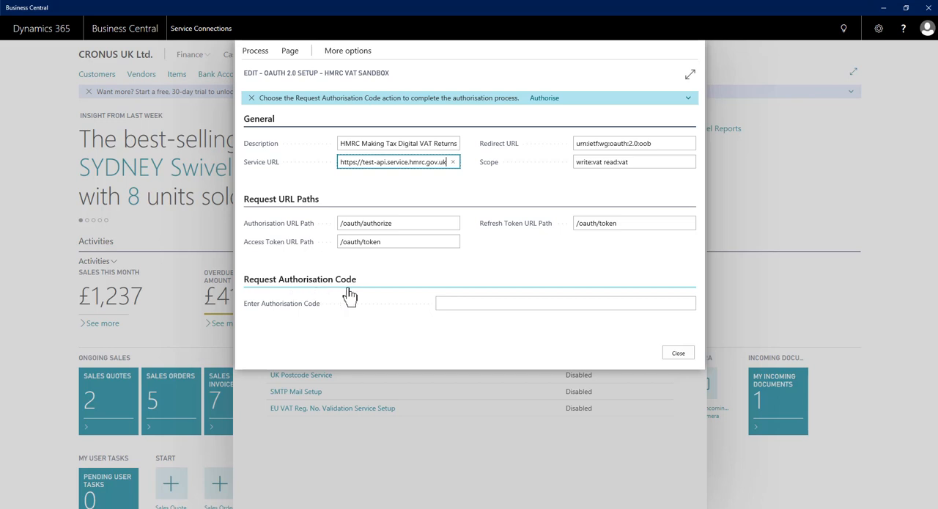
click(564, 302)
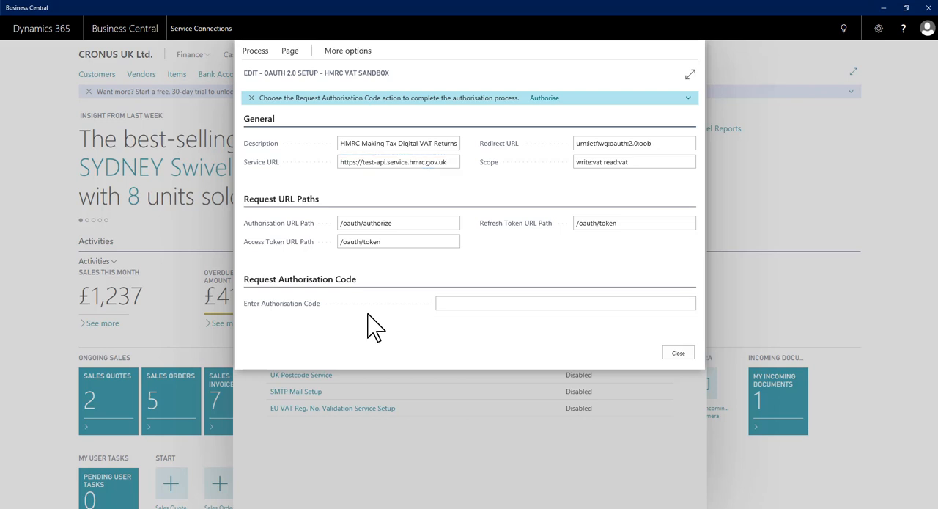
Run Request Authorisation Code from the Process menu for the sandbox connection.
click(255, 50)
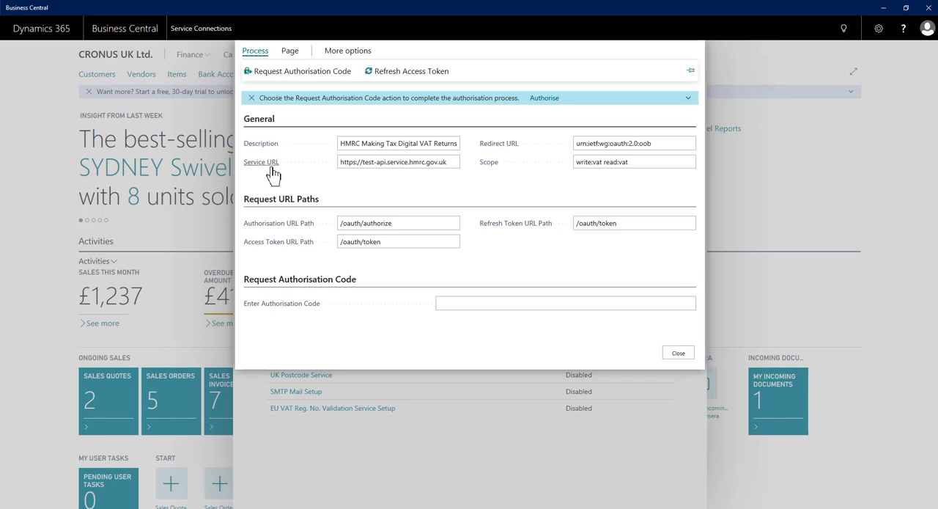
mouse_move(314, 175)
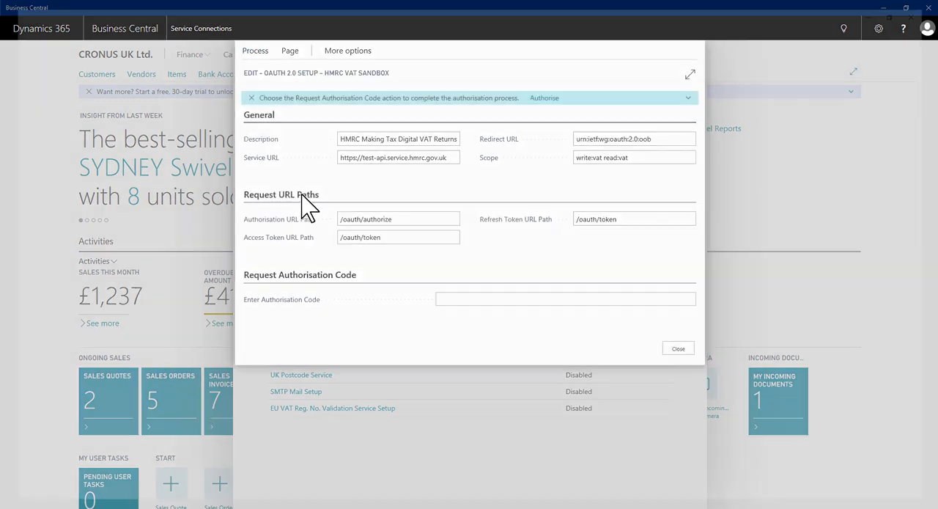
click(544, 97)
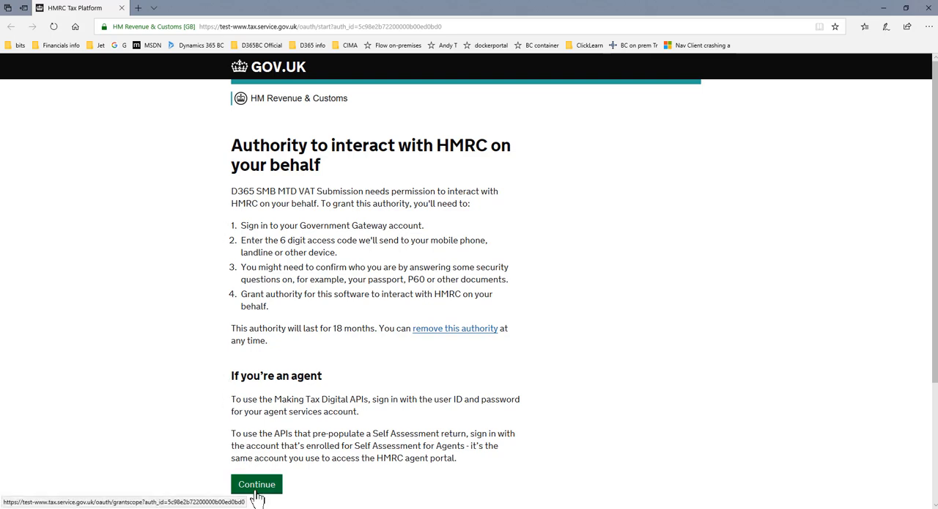
click(256, 484)
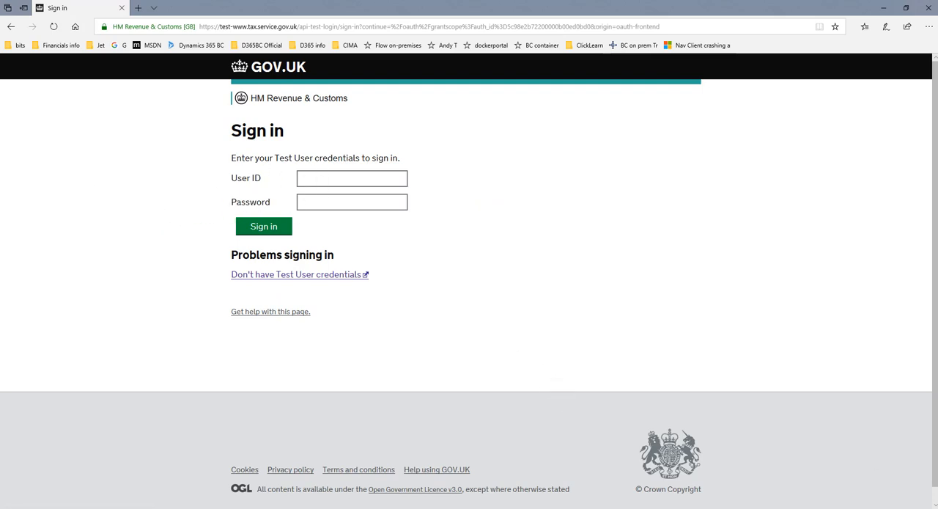
text(963396665421)
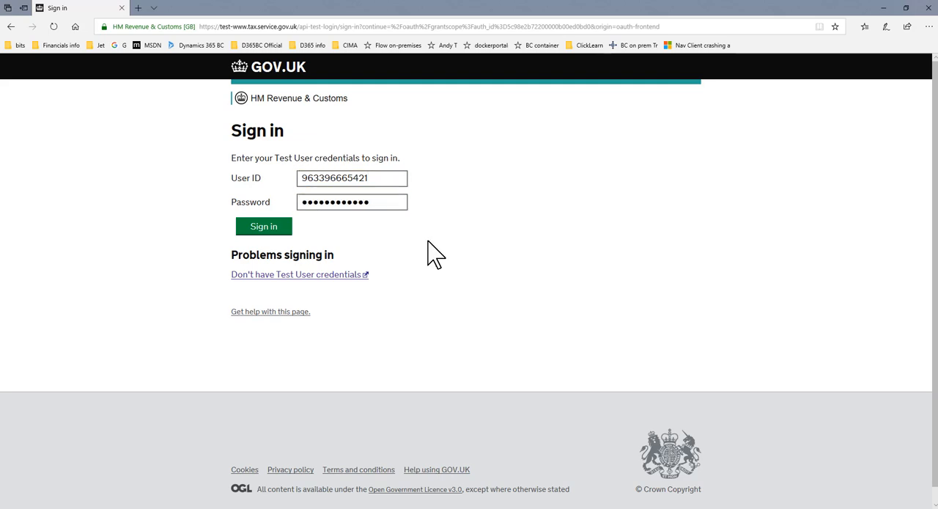
click(264, 225)
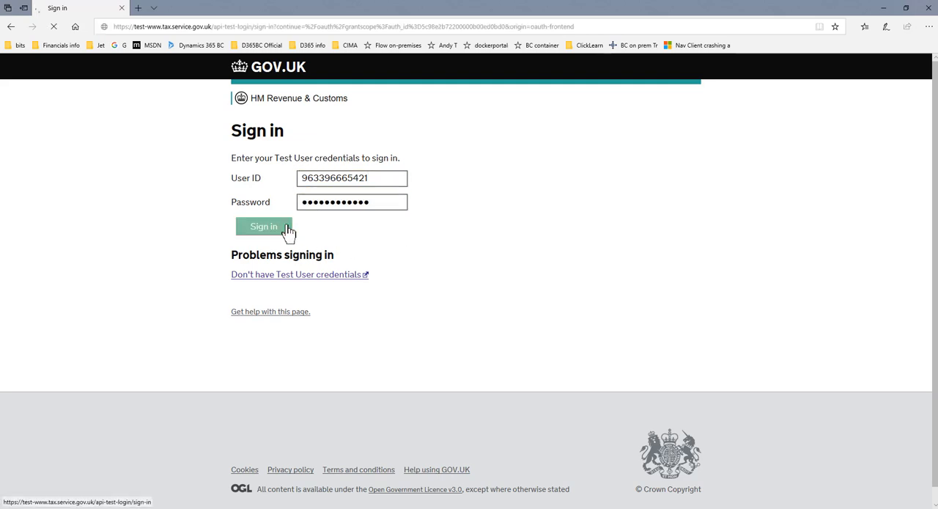
click(264, 226)
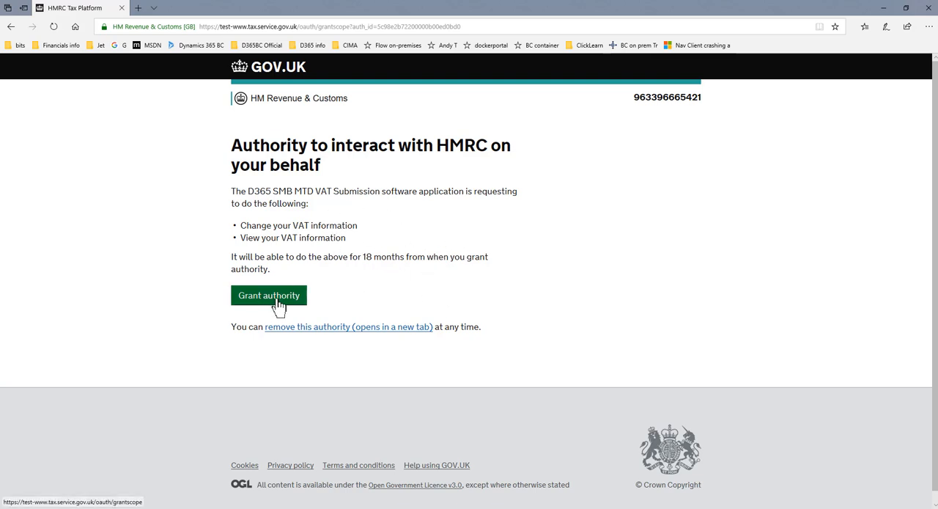
click(268, 294)
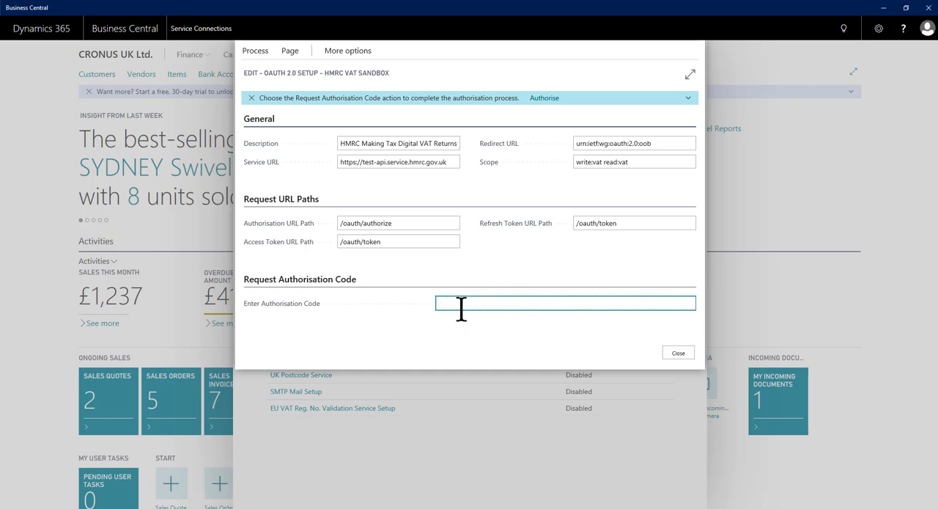
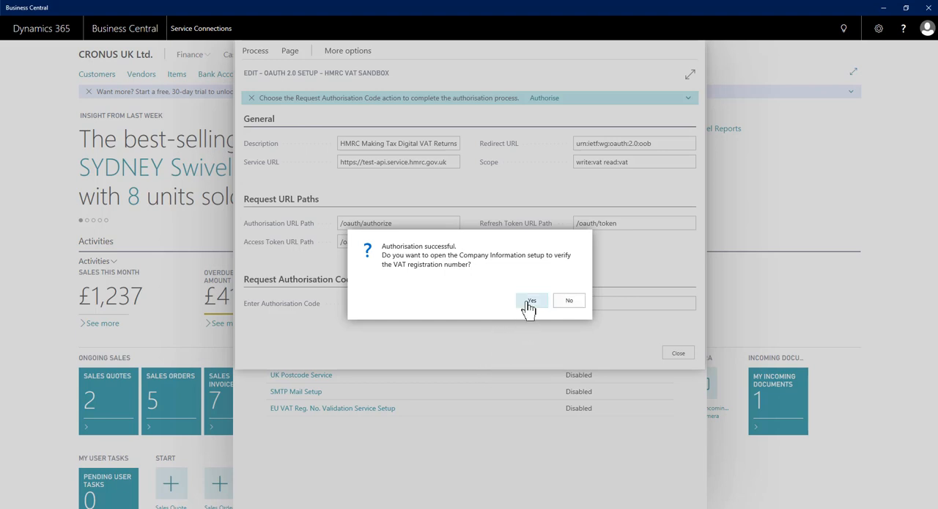
click(530, 301)
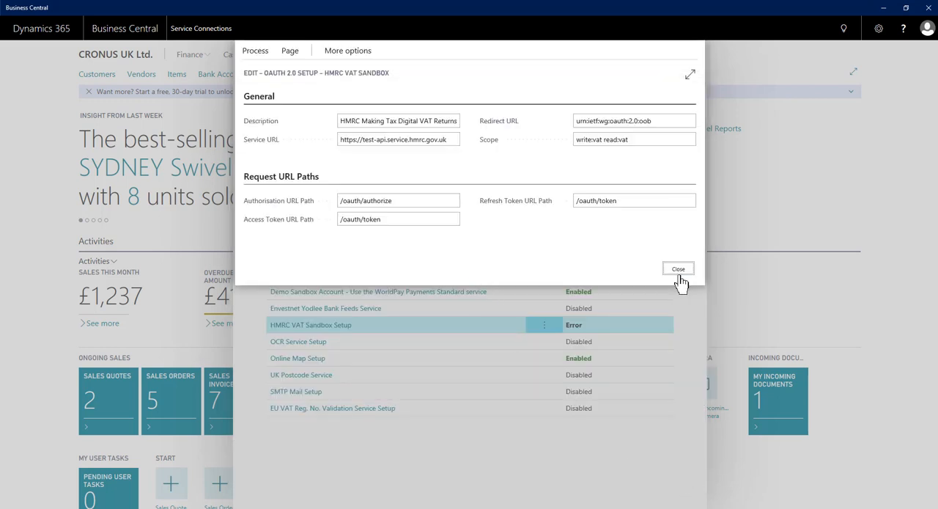
Close the OAuth setup, check the HMRC VAT sandbox connection is enabled and return home.
click(677, 268)
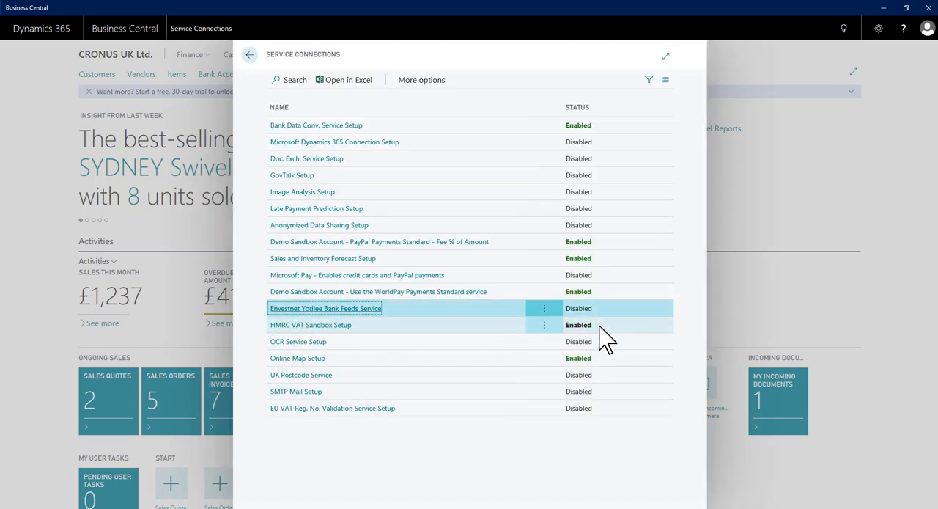
click(330, 325)
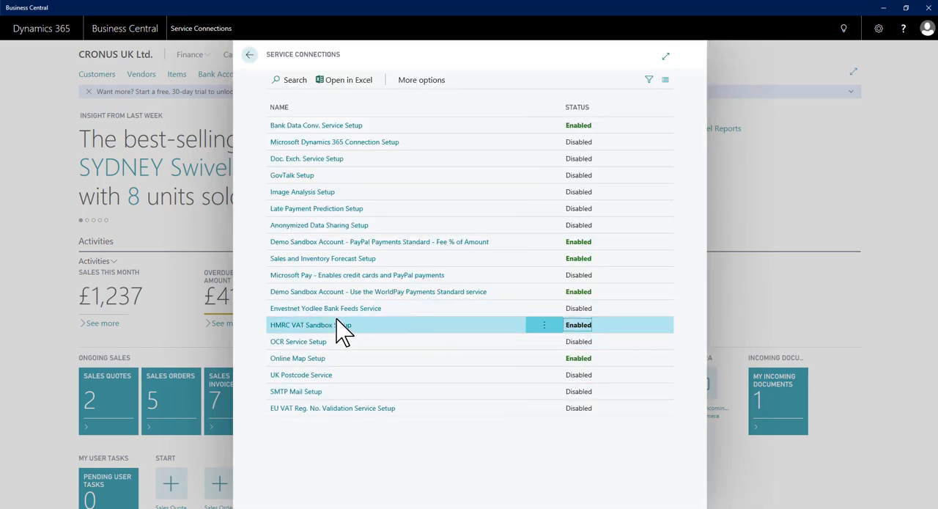
mouse_move(373, 337)
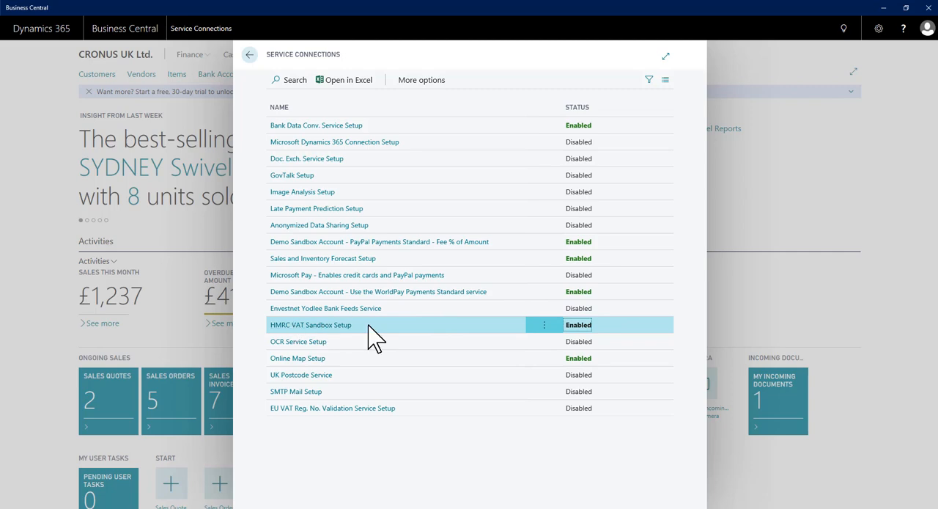
click(249, 54)
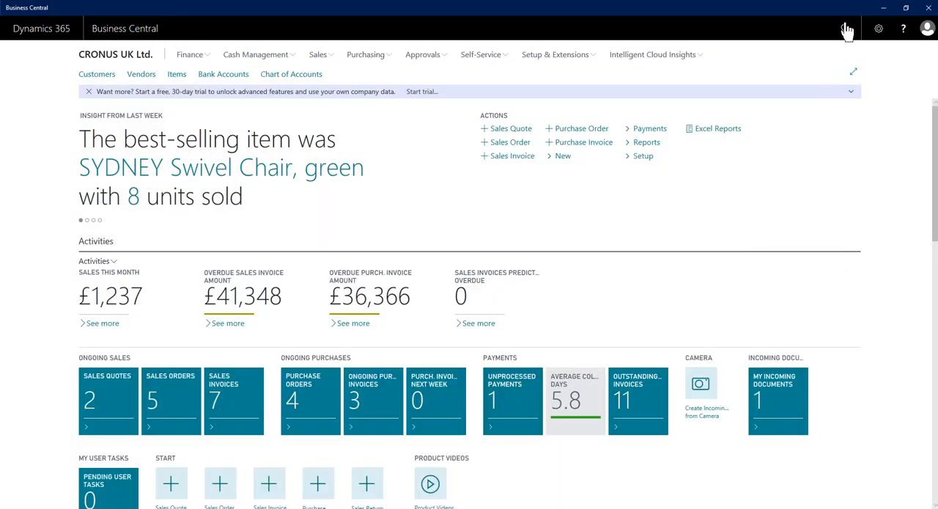
Find and open the VAT Return Periods page via Tell Me search 'vat'.
click(845, 28)
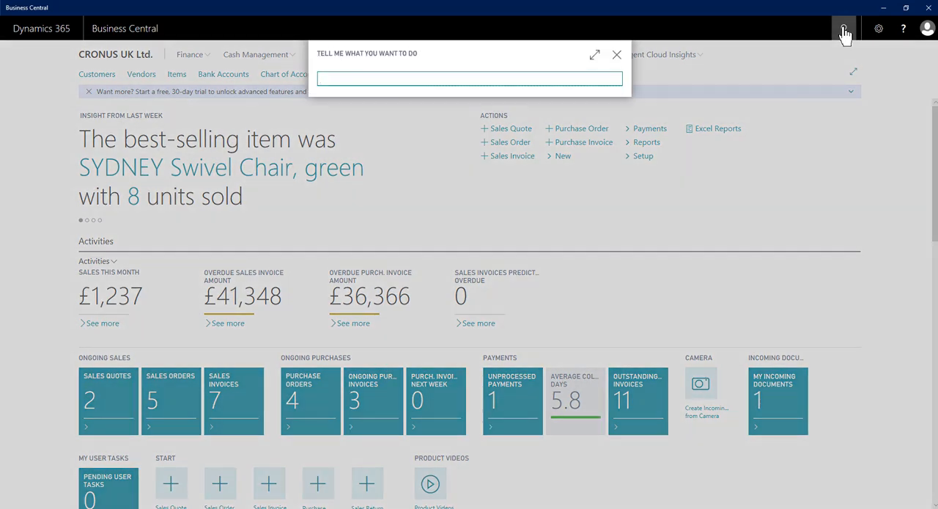
text(vat ret per)
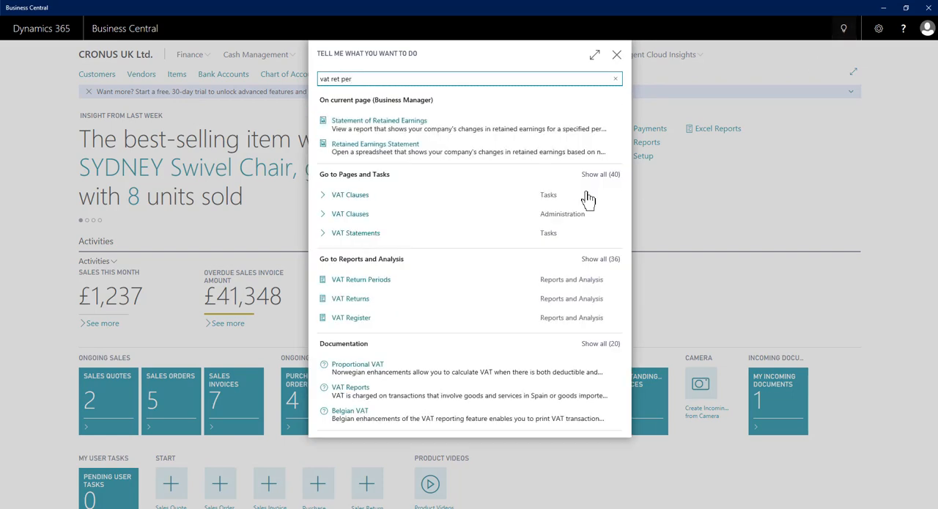
click(361, 278)
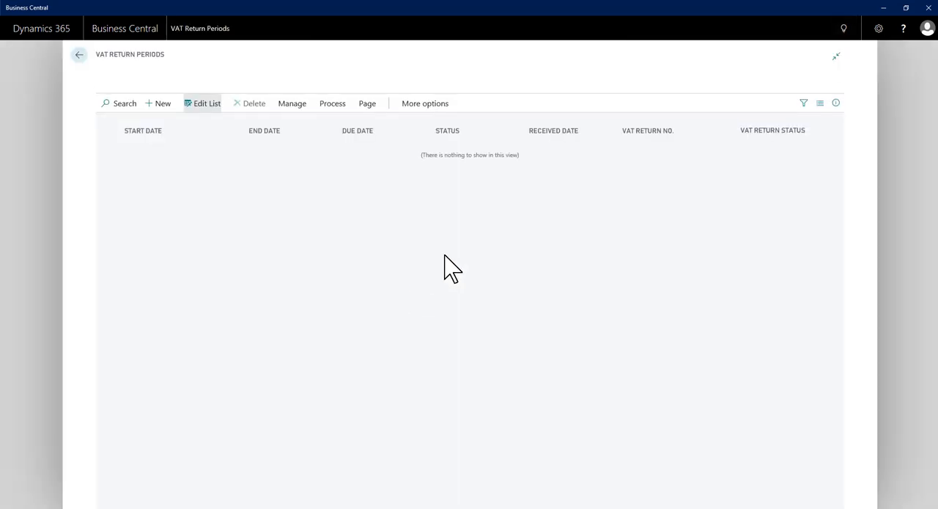
Get VAT Return Periods from HMRC for 01/01/2019–31/12/2019.
click(158, 103)
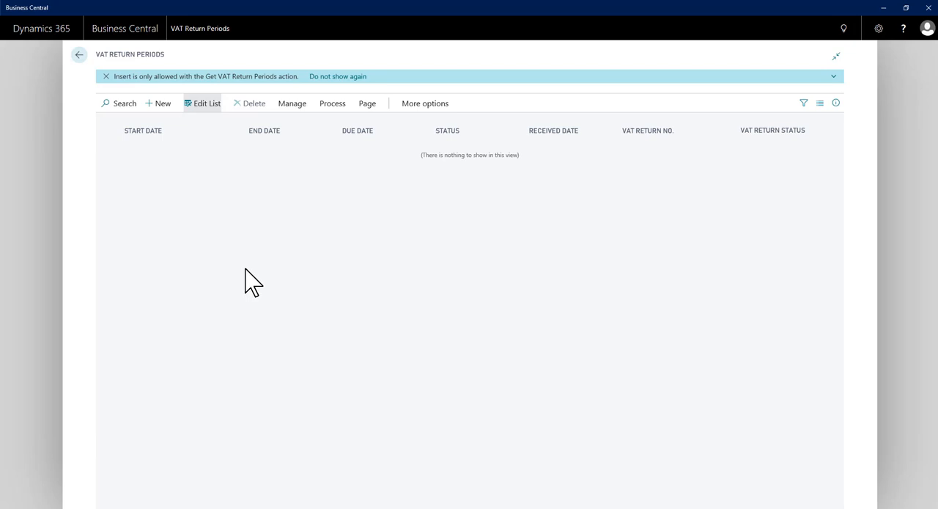
mouse_move(277, 118)
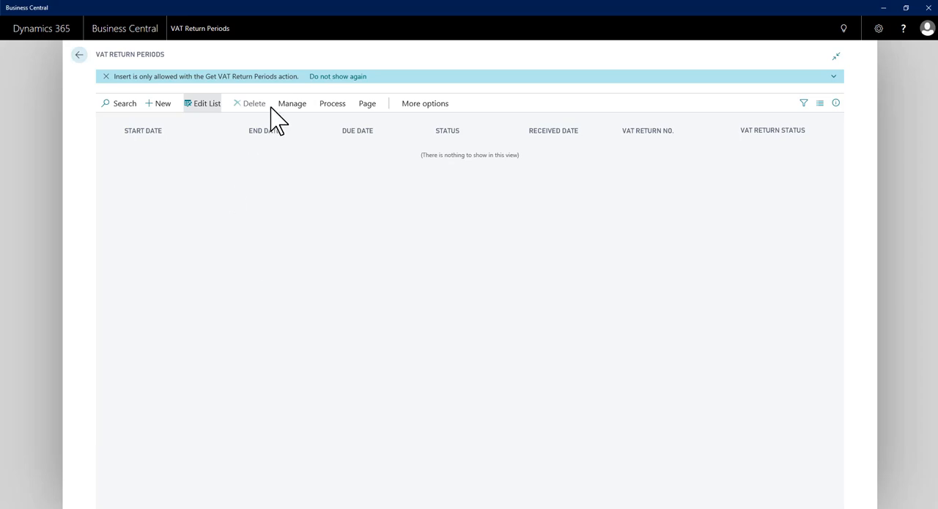
mouse_move(331, 102)
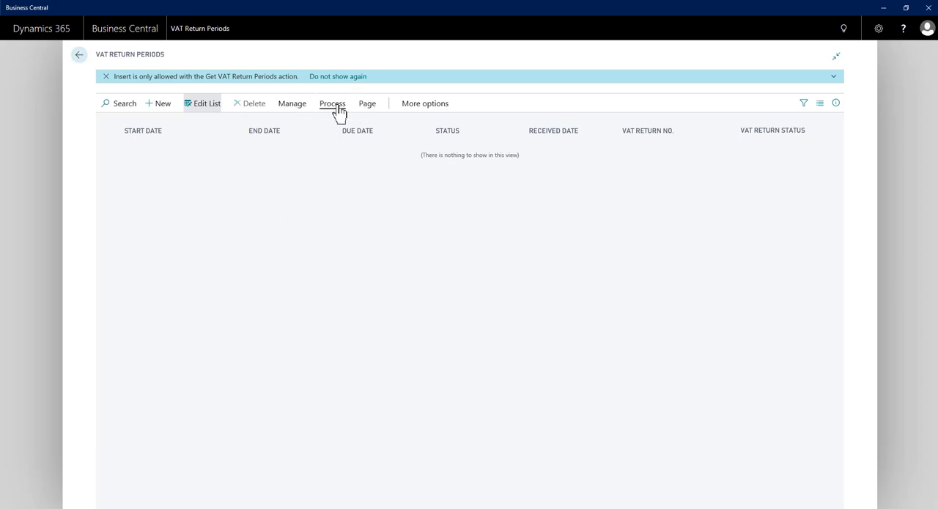
mouse_move(158, 134)
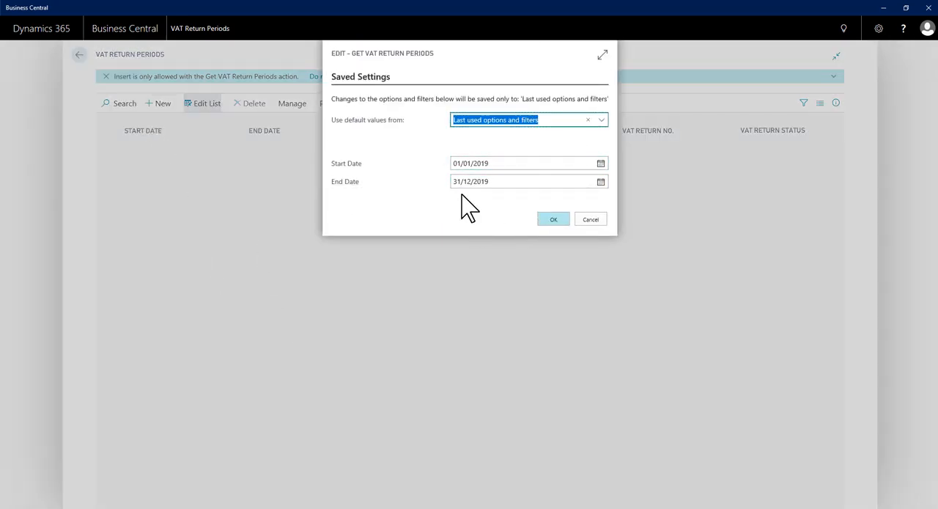
click(554, 220)
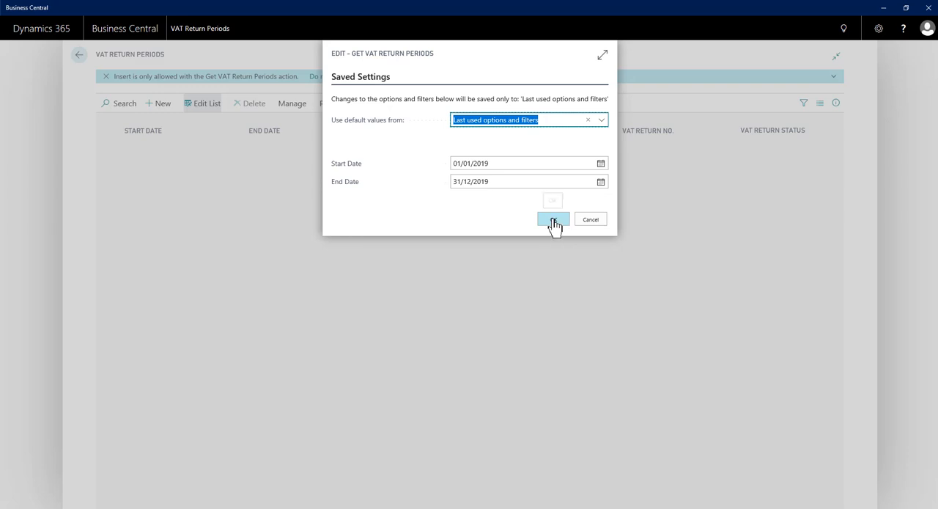
click(553, 220)
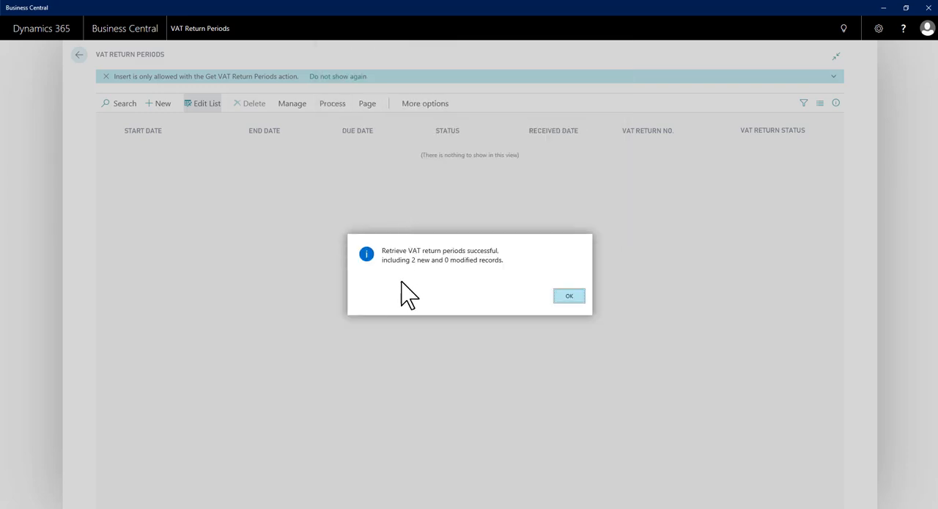
mouse_move(487, 277)
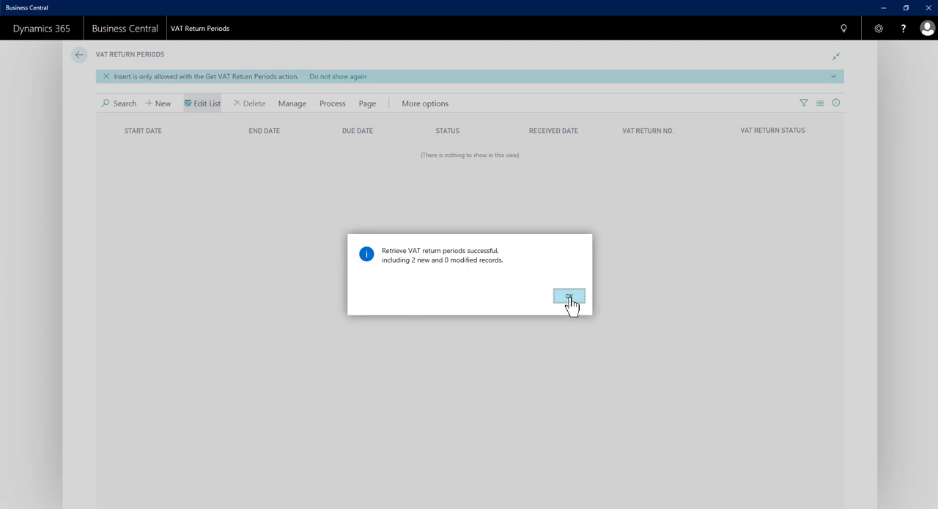
Dismiss the message and review the closed Jan–Mar and open Apr–Jun 2017 periods.
click(569, 296)
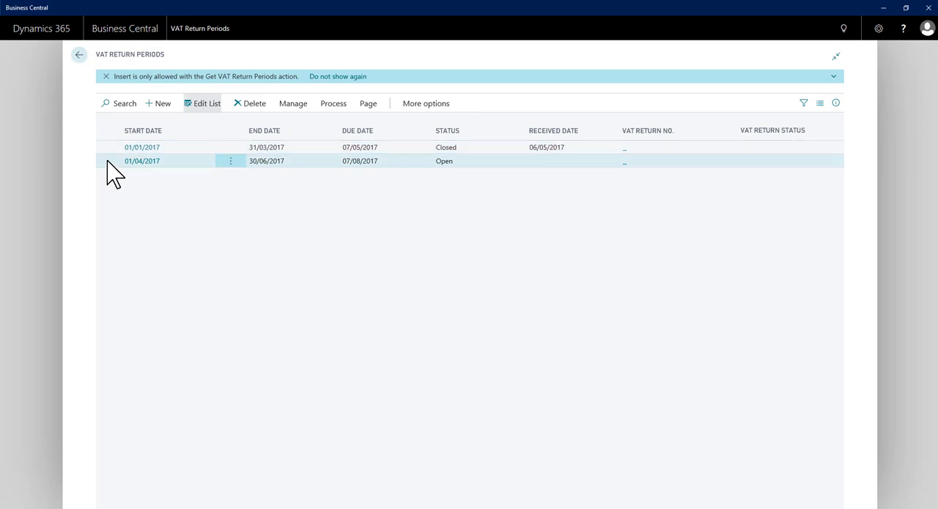
click(141, 146)
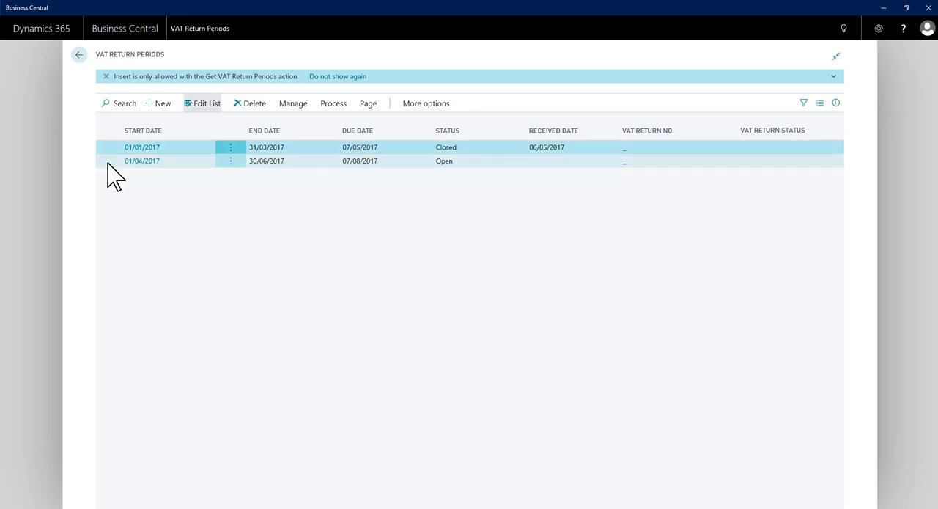
click(142, 161)
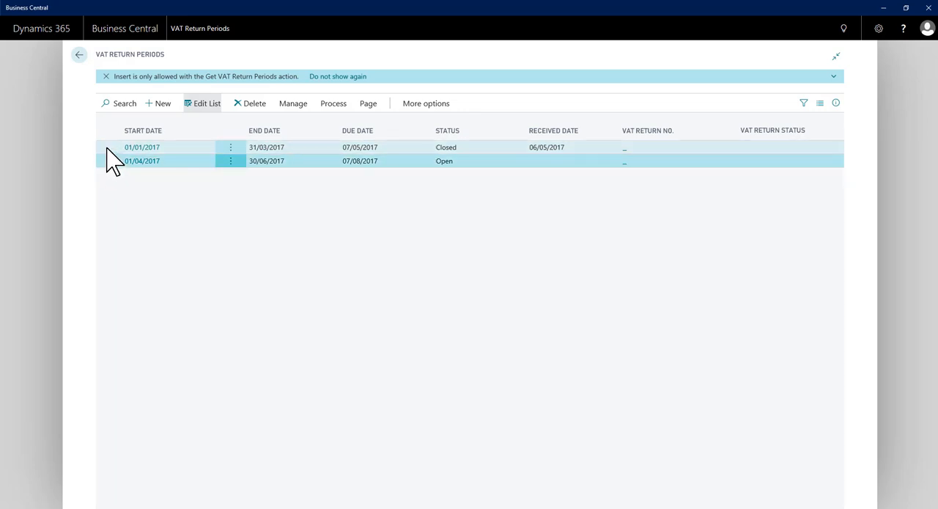
click(142, 146)
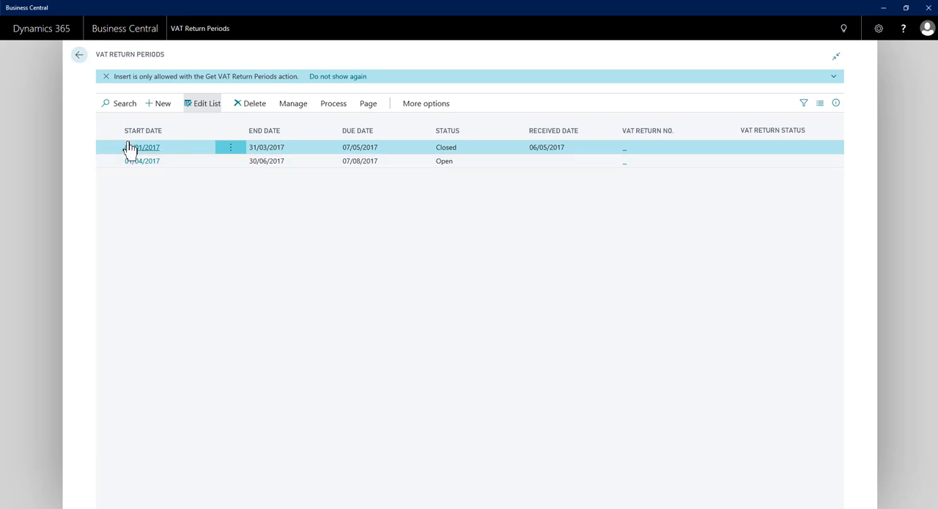
mouse_move(206, 158)
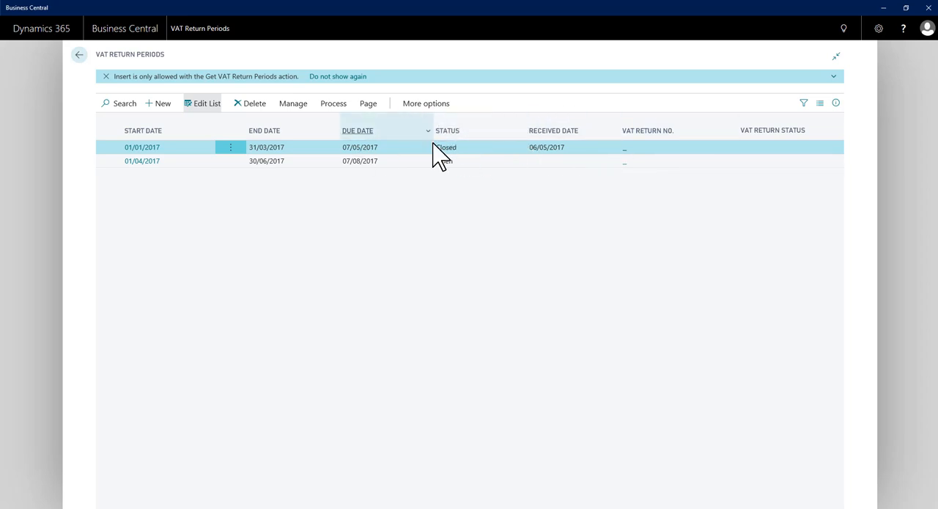
click(141, 161)
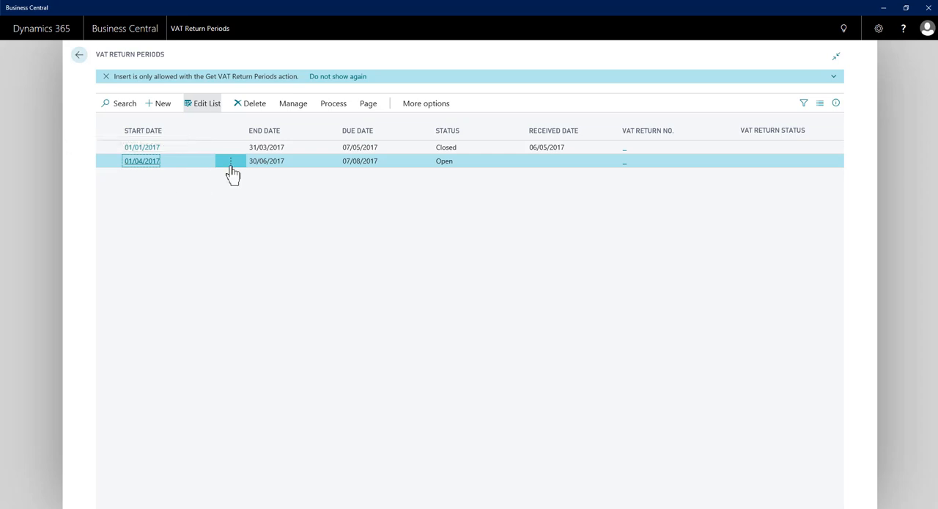
mouse_move(365, 182)
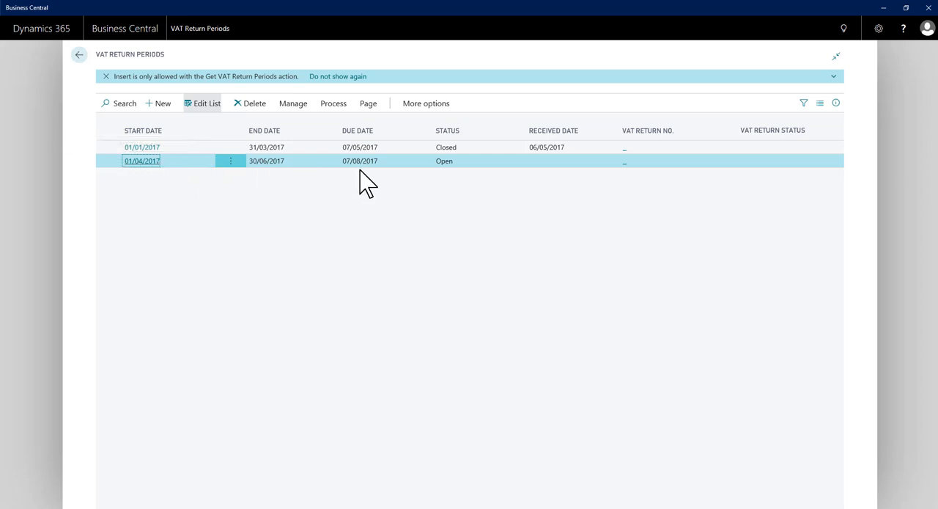
mouse_move(472, 179)
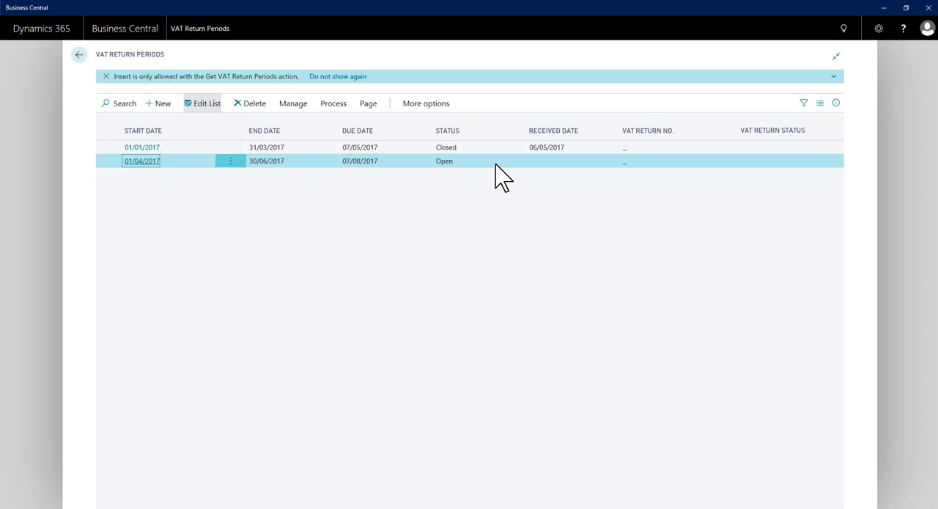
mouse_move(559, 169)
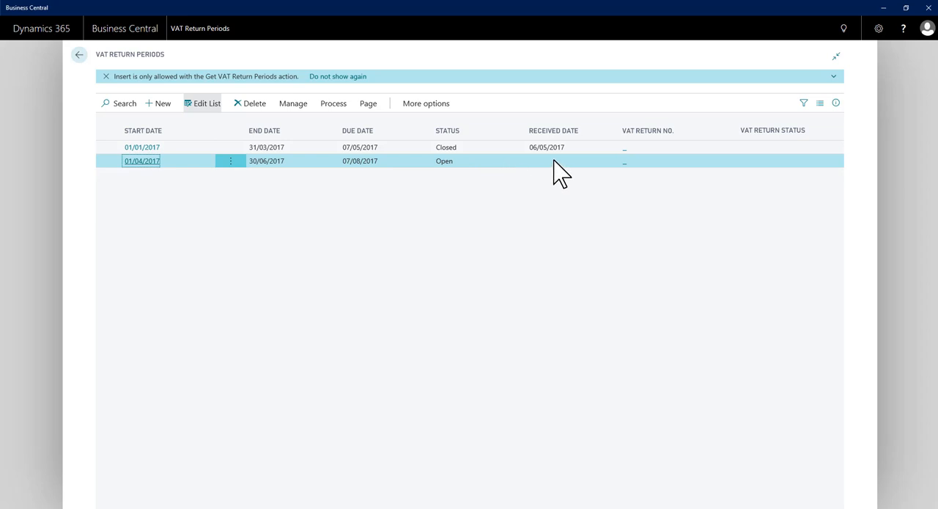
mouse_move(334, 102)
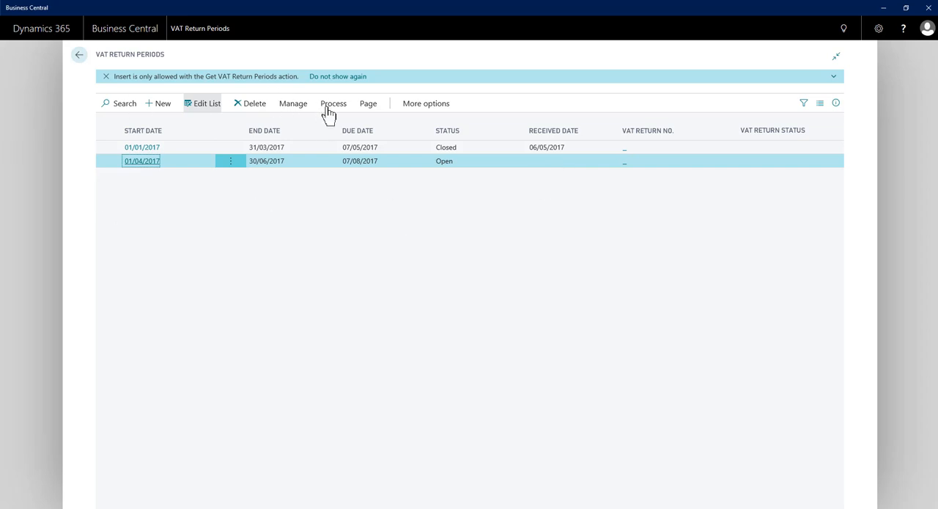
Create a VAT return for the open April–June 2017 period, declining to open its card.
click(334, 102)
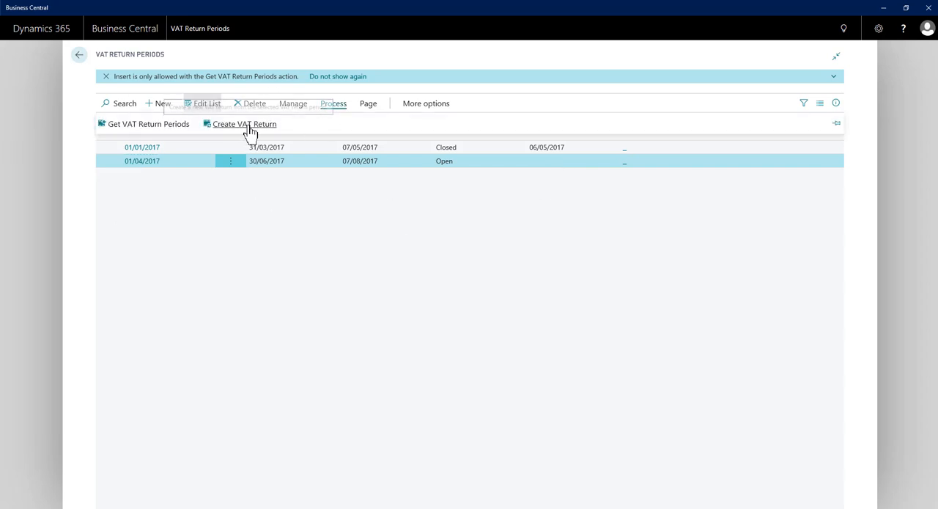
click(243, 123)
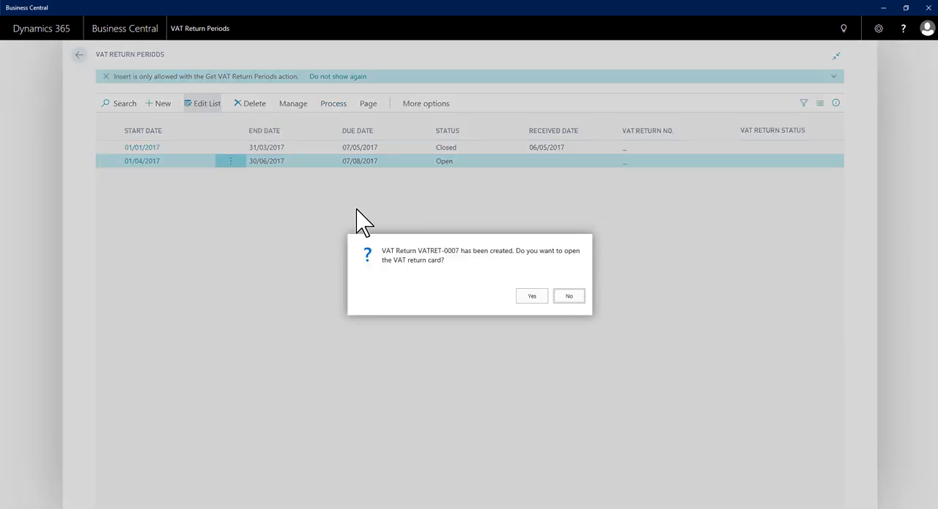
mouse_move(432, 278)
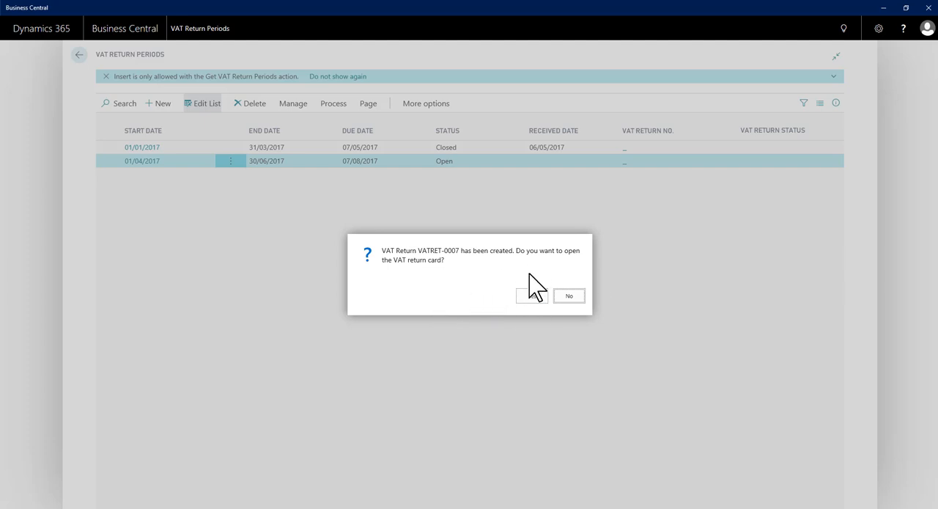
mouse_move(476, 306)
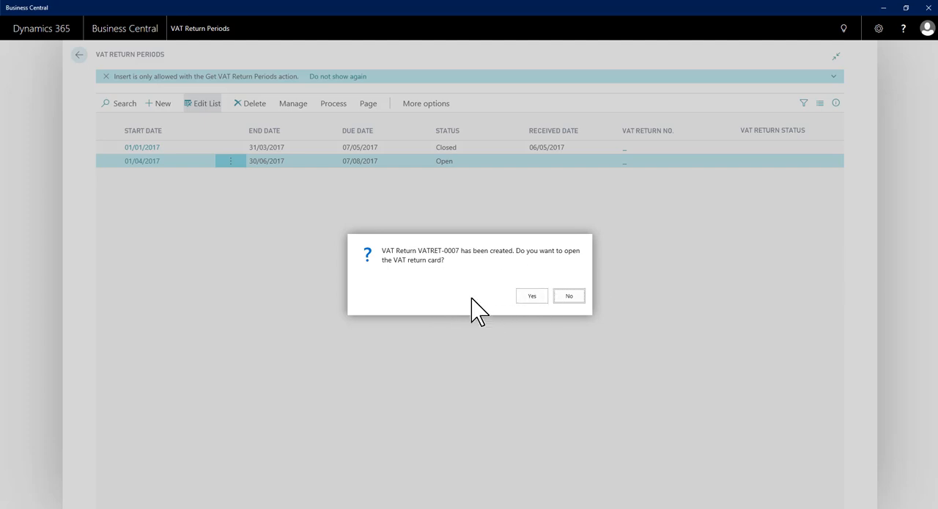
mouse_move(598, 300)
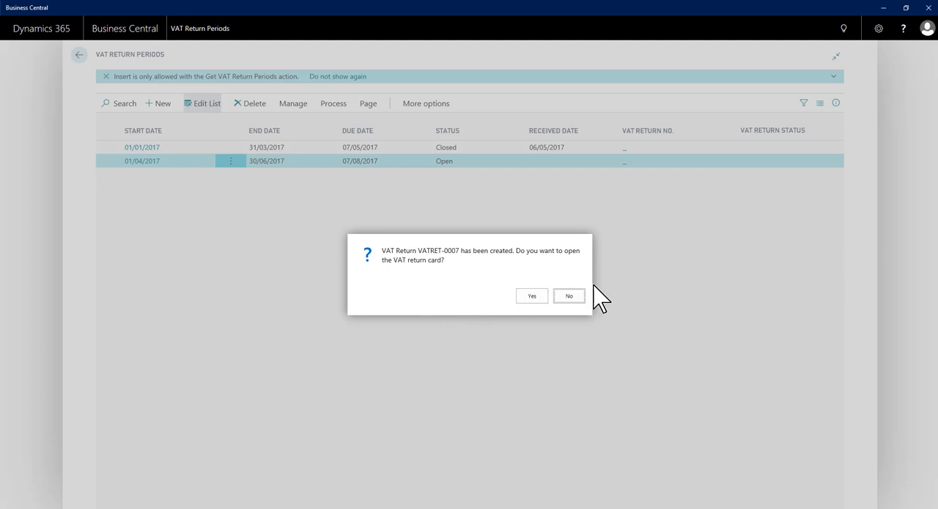
click(569, 296)
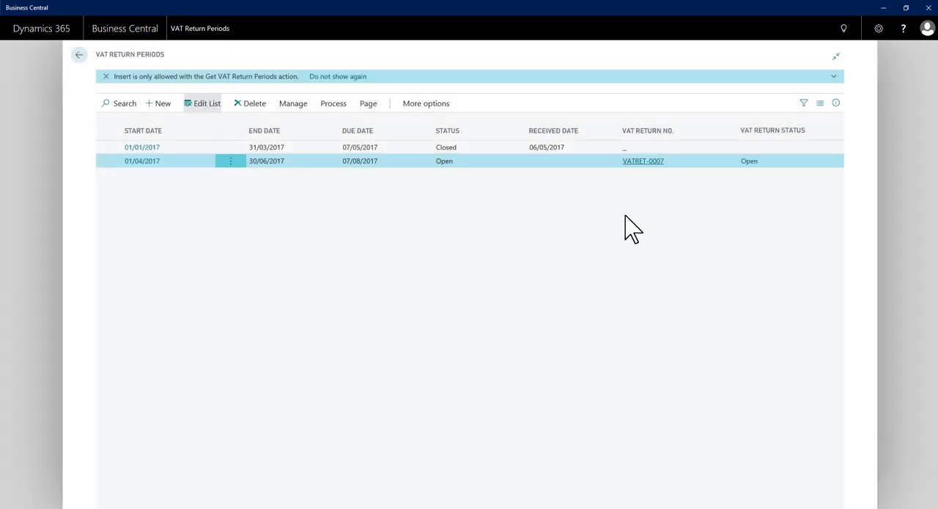
click(748, 161)
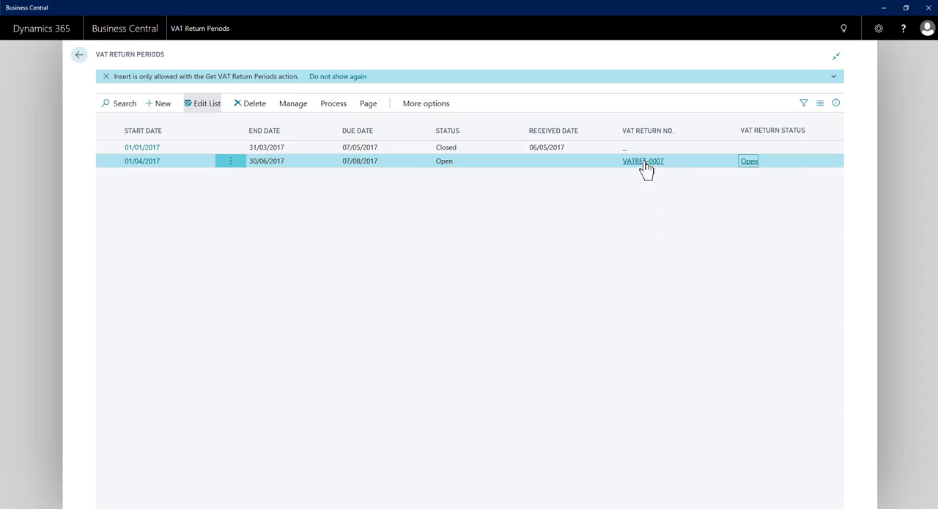
Review the VATRET-0007 return card and go back to the home dashboard.
click(642, 161)
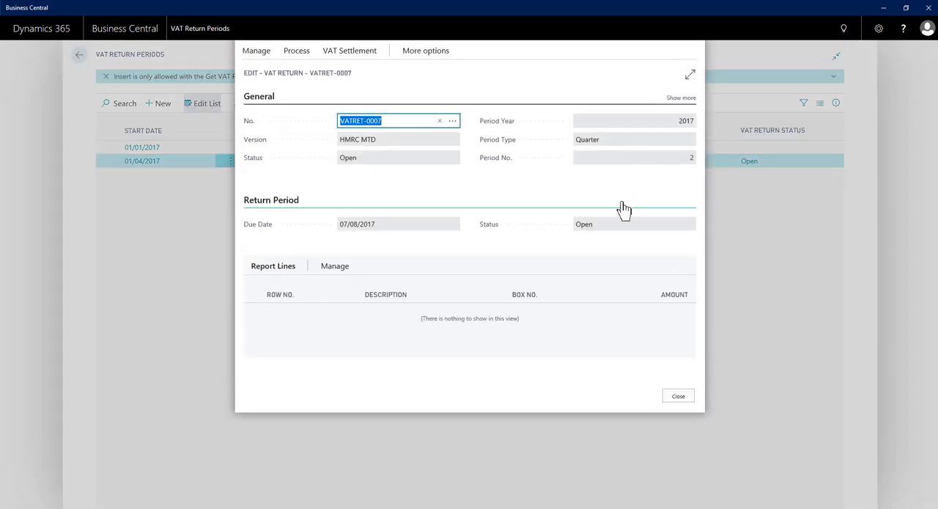
mouse_move(513, 176)
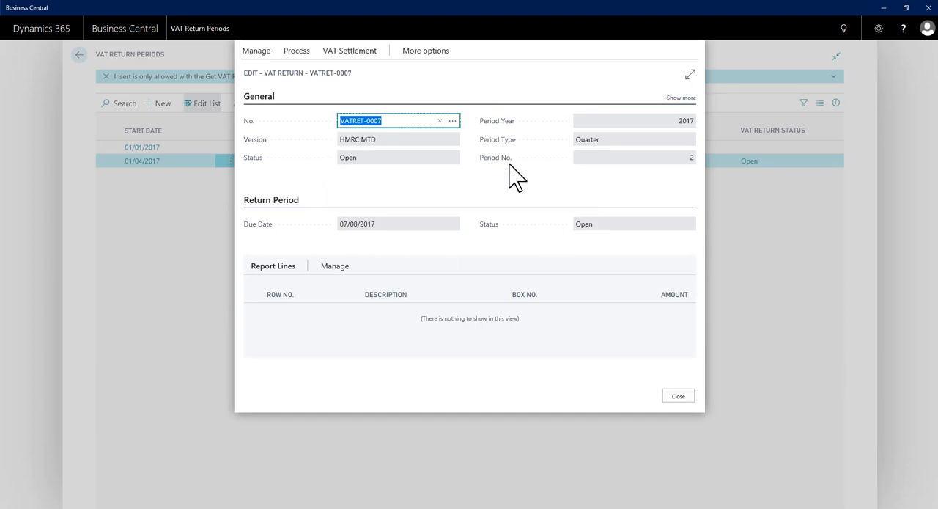
mouse_move(437, 252)
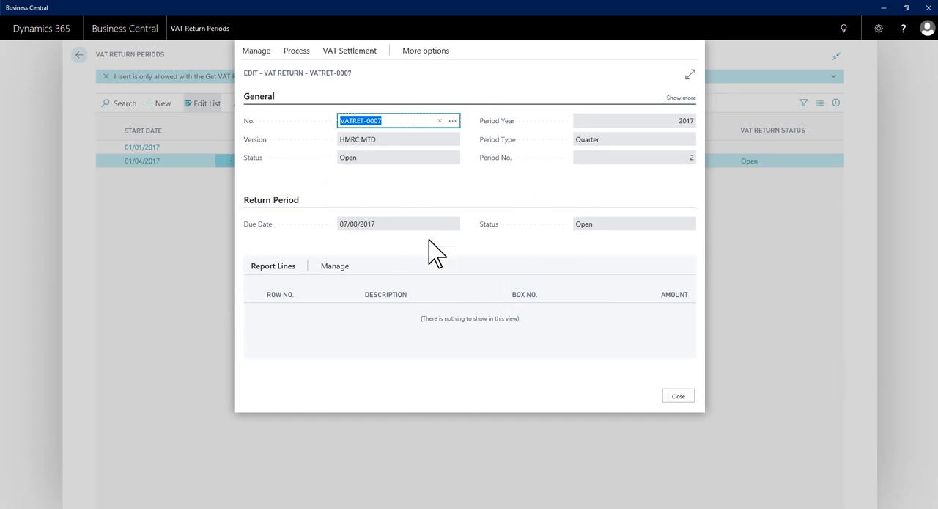
click(677, 396)
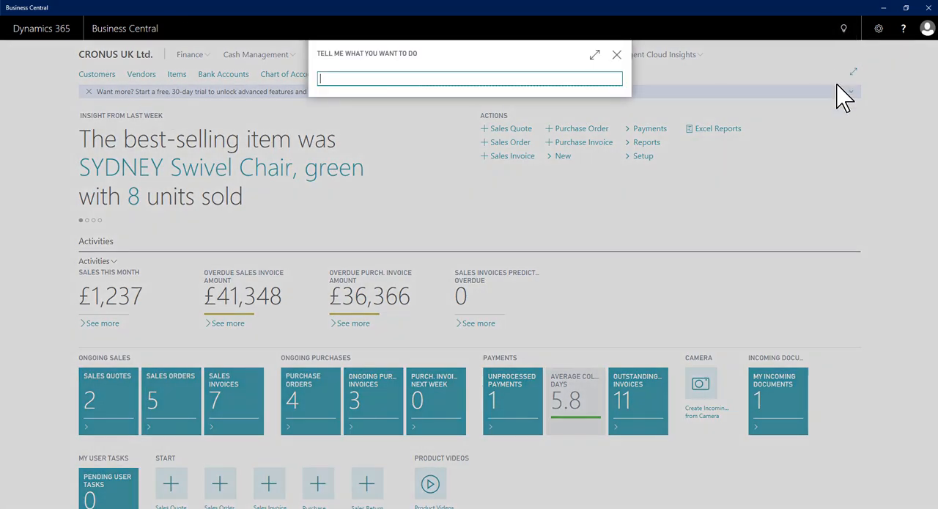
Locate VATRET-0007 via the VAT Returns list and reveal its Process actions.
text(vat ret)
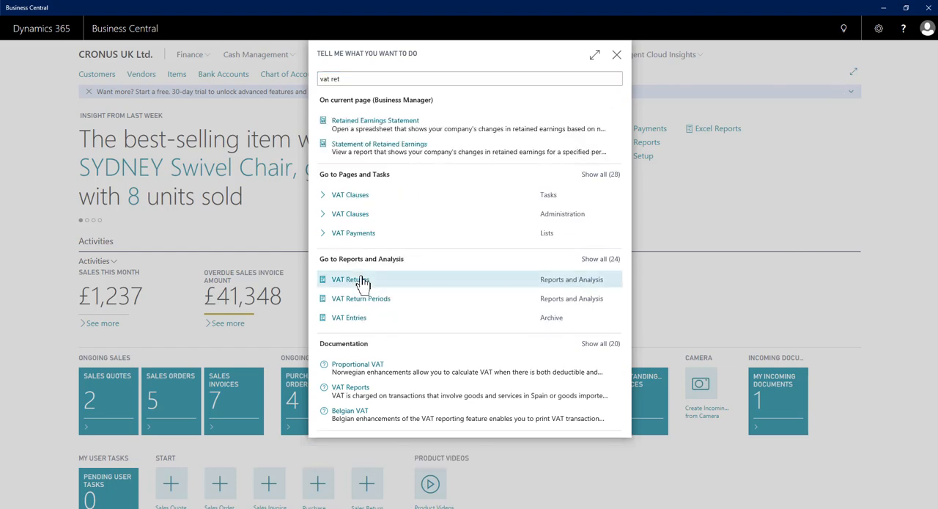
click(349, 278)
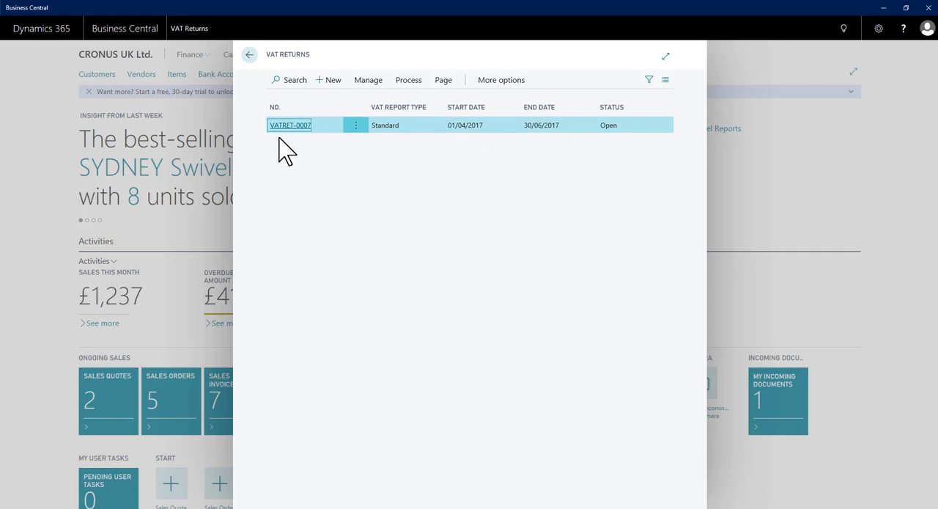
mouse_move(314, 167)
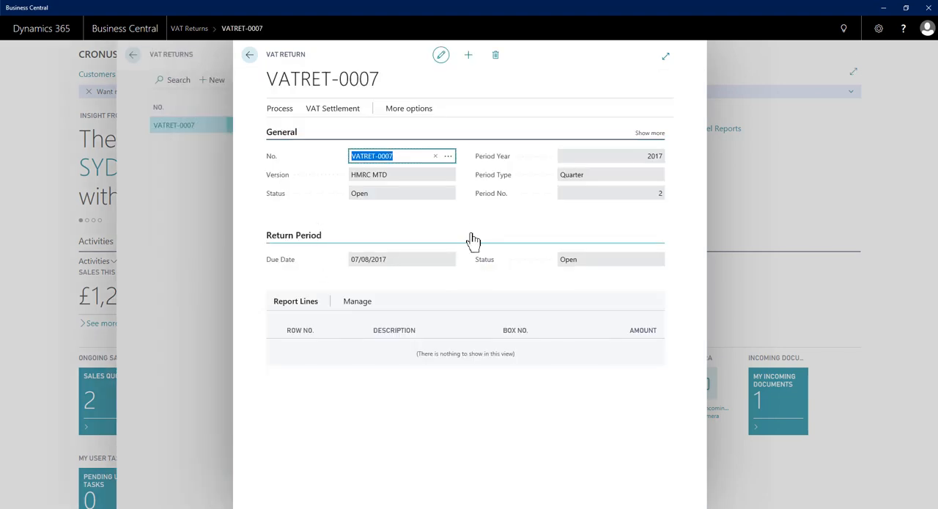
mouse_move(477, 236)
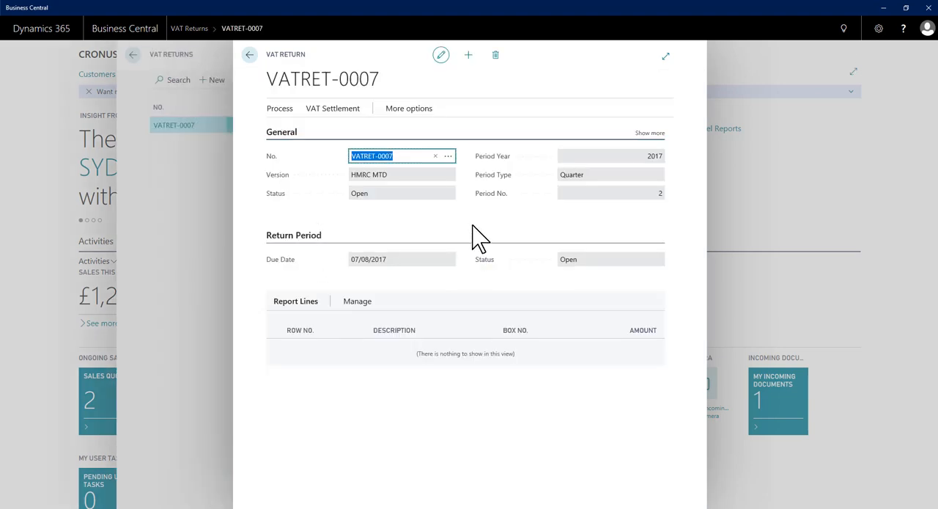
click(279, 108)
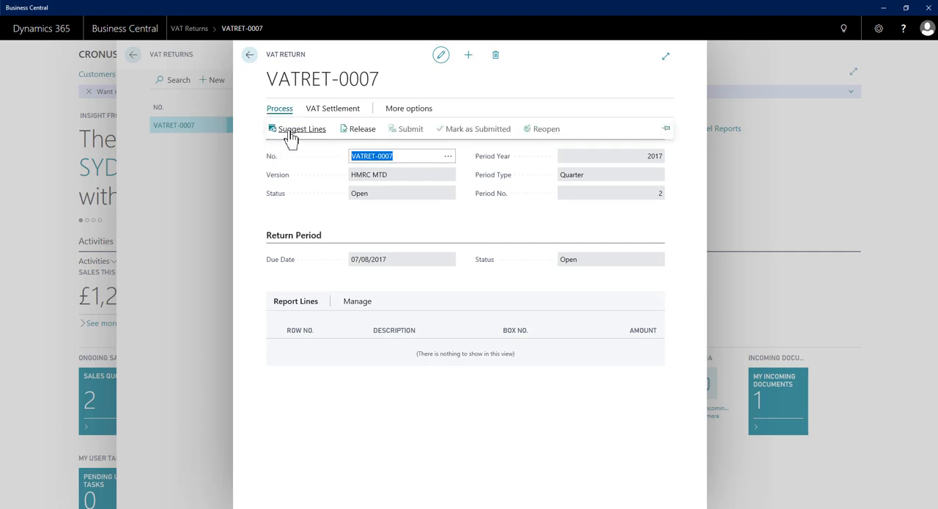
mouse_move(262, 163)
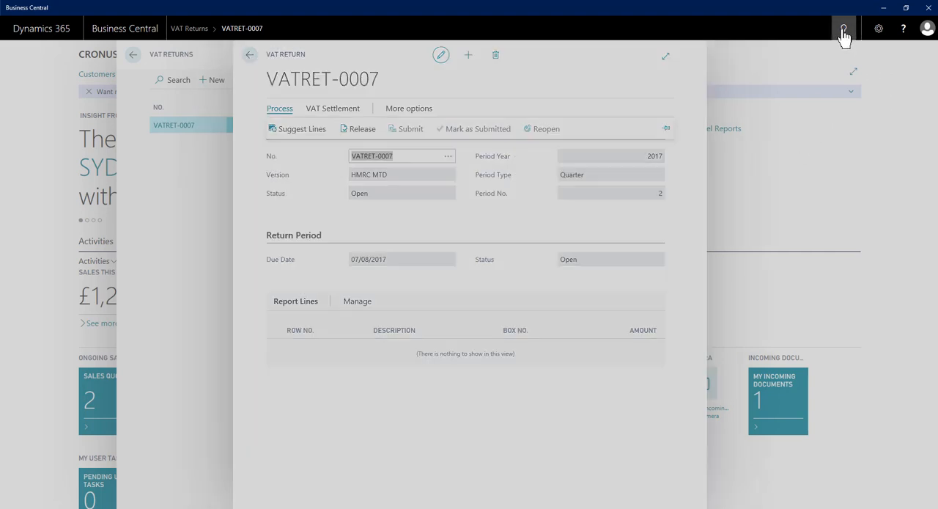
Preview the DEFAULT VAT statement with Date Filter 01/04/17..30/06/17.
text(vat s)
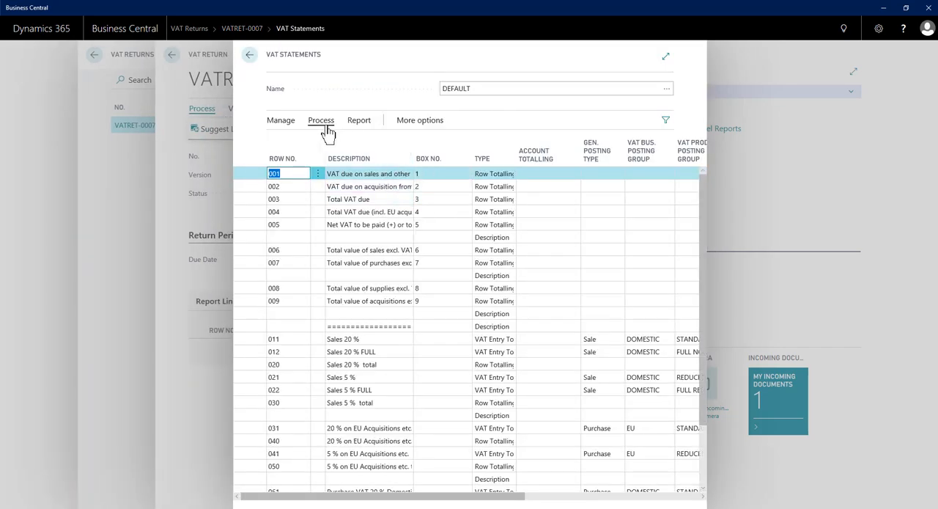
click(319, 120)
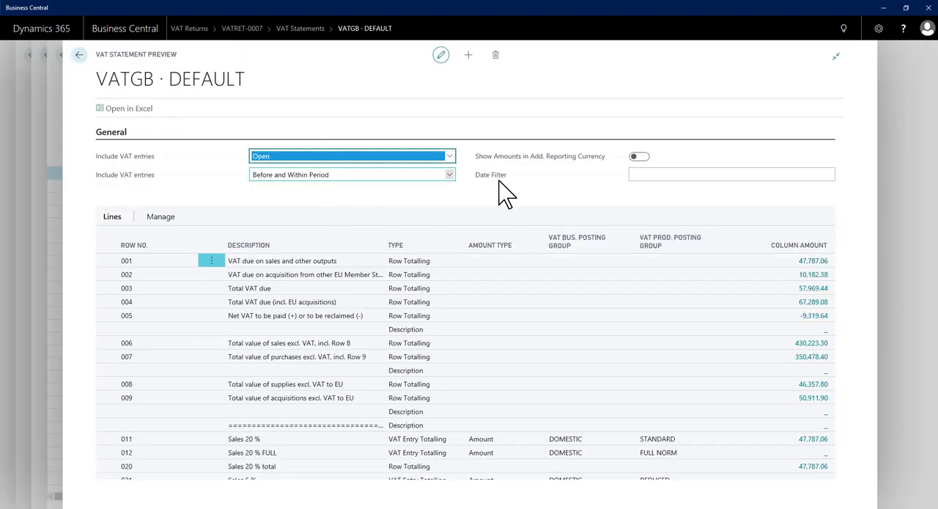
click(730, 172)
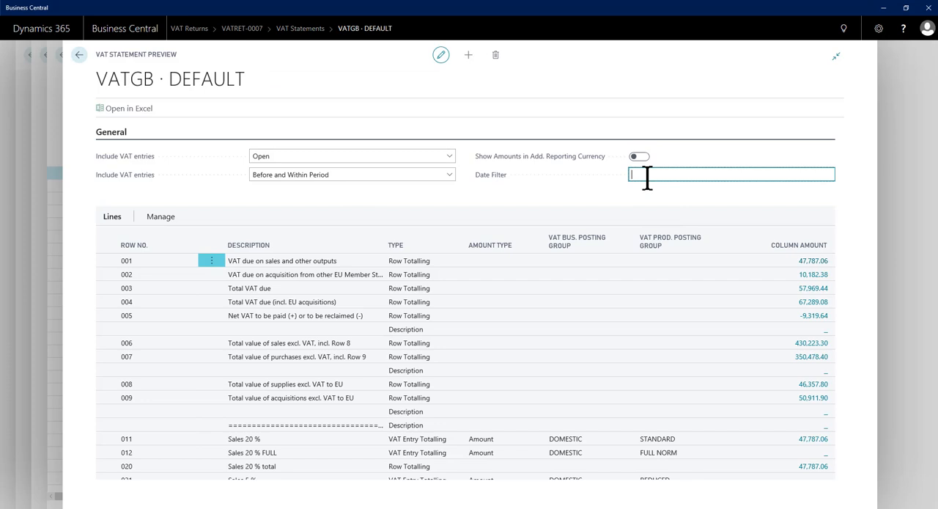
text(010417..300617)
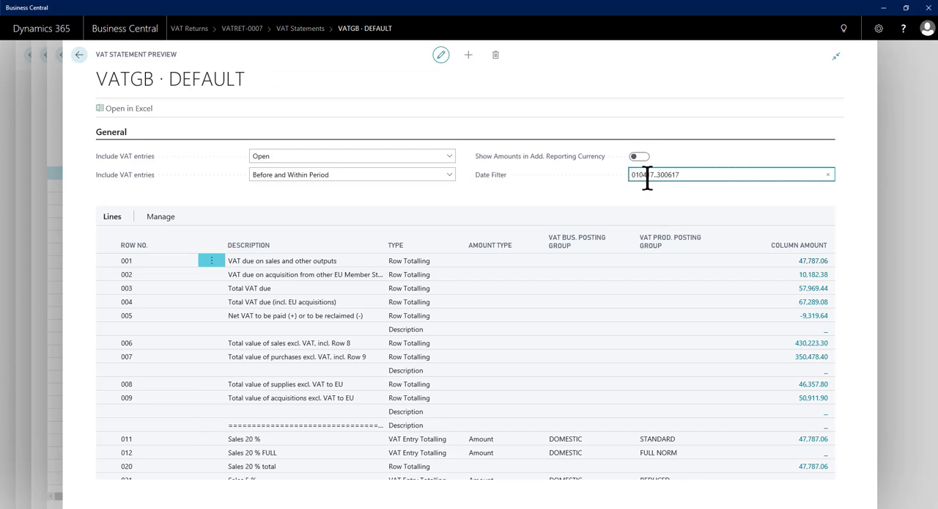
text(01/04/17..30/06/17)
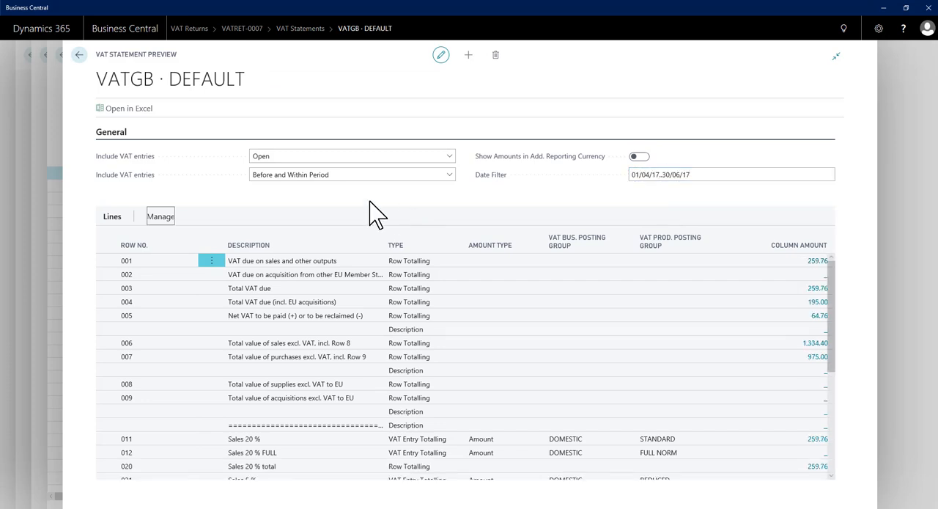
mouse_move(791, 333)
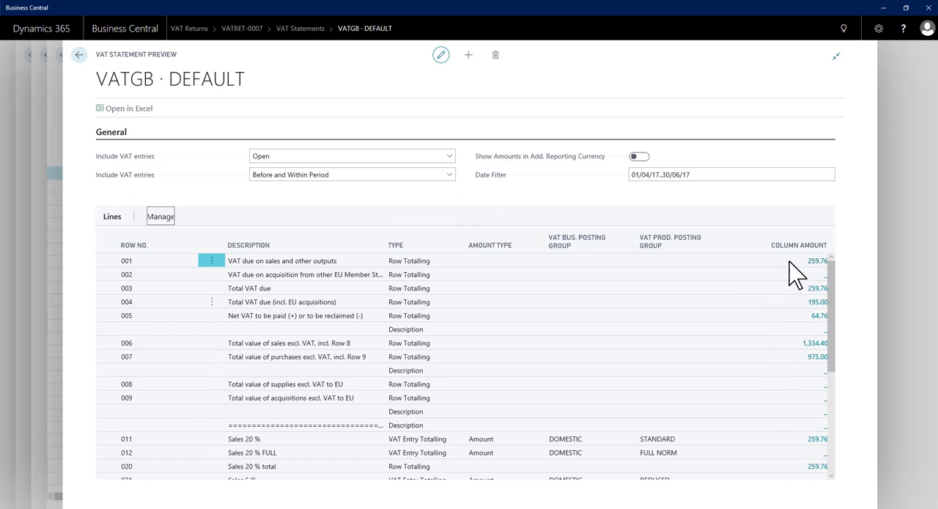
mouse_move(803, 363)
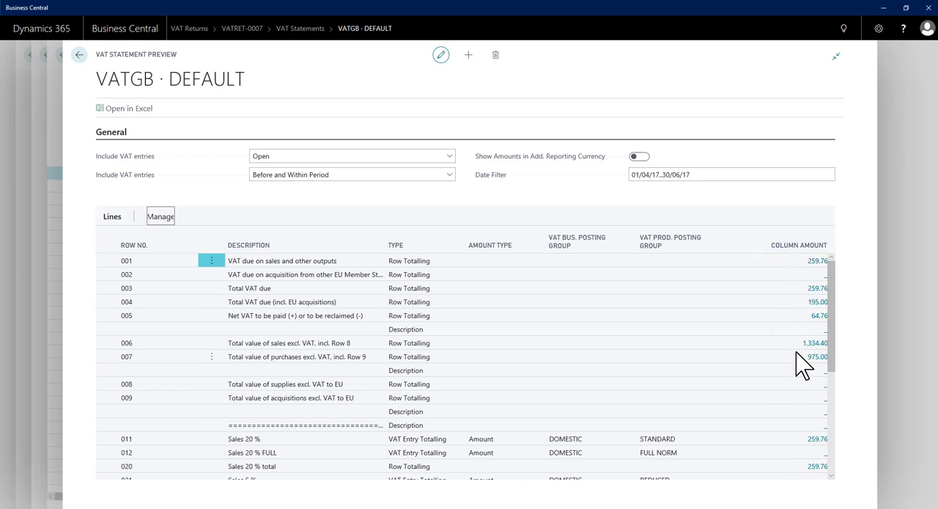
mouse_move(806, 275)
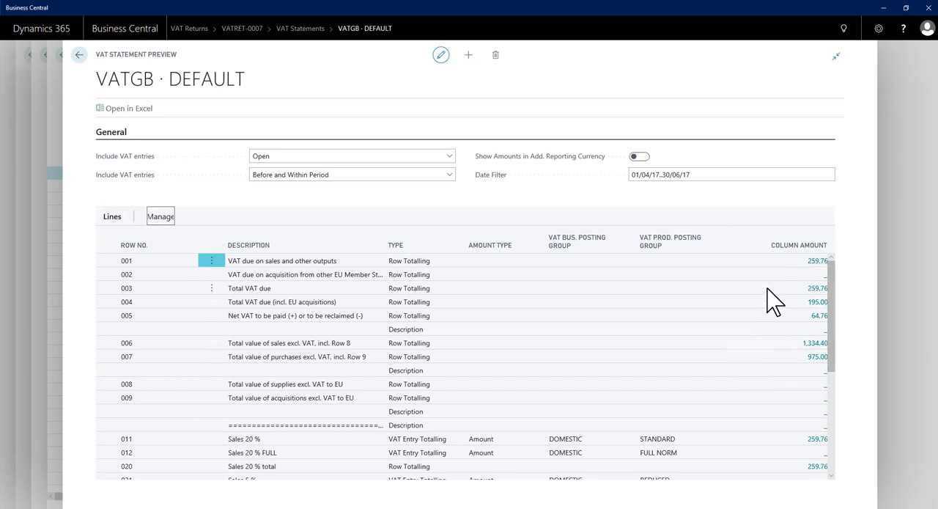
mouse_move(73, 66)
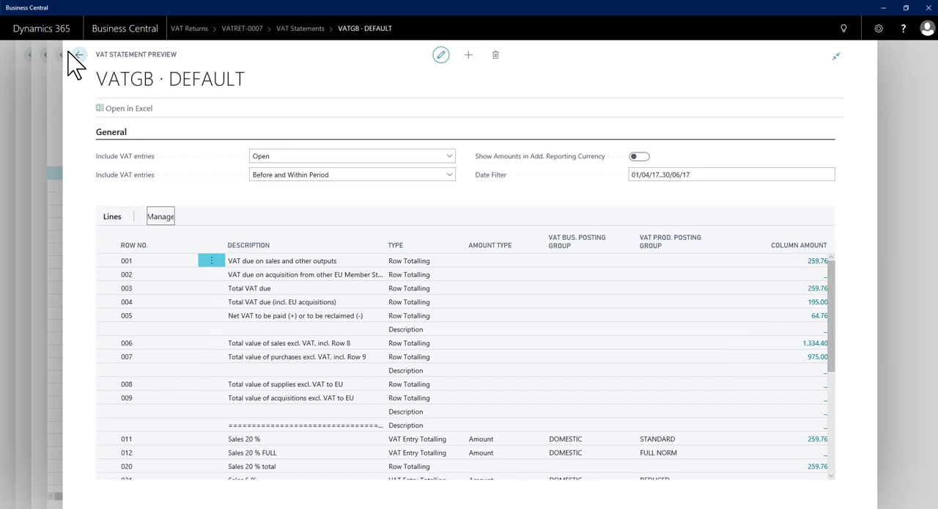
Return to VATRET-0007 and start Suggest Lines for the return.
click(79, 56)
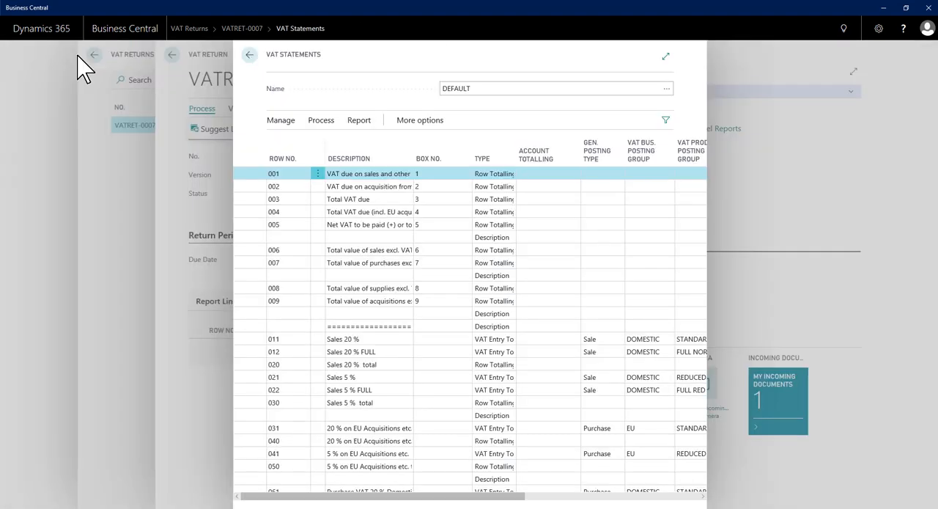
click(250, 54)
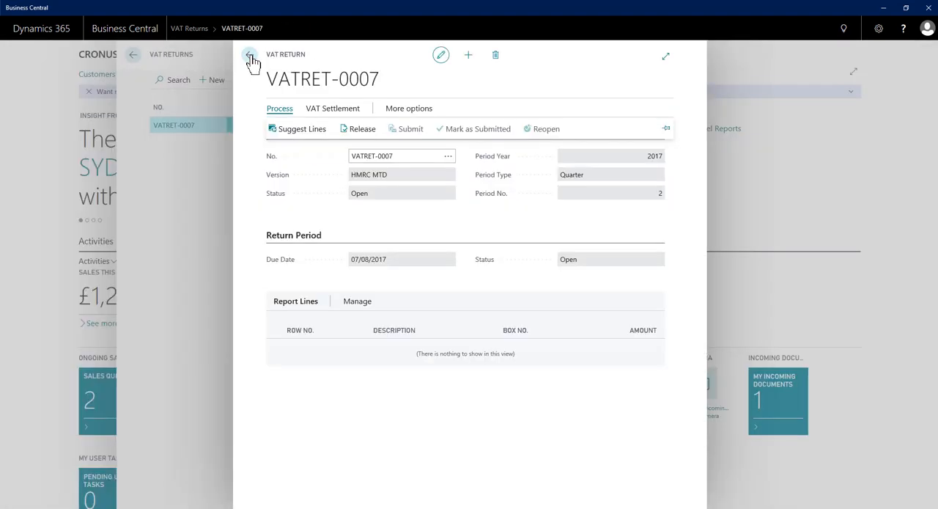
mouse_move(305, 119)
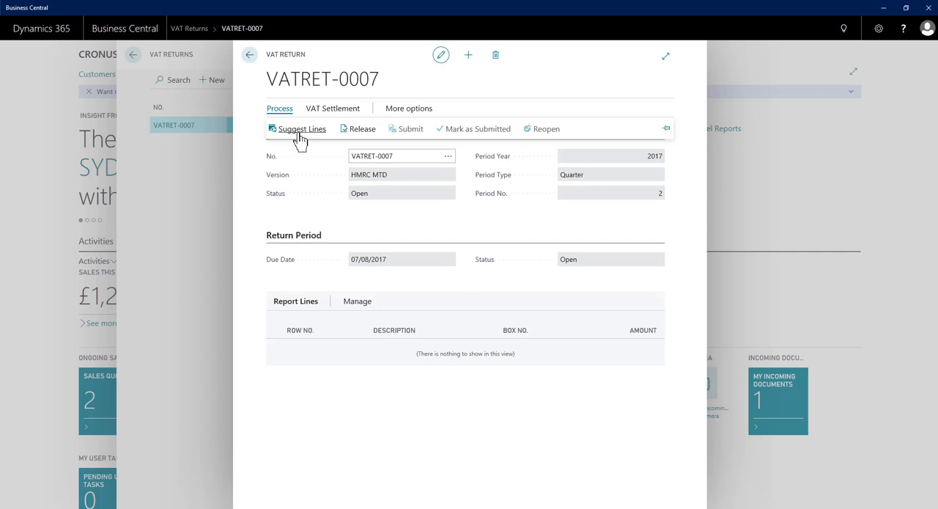
click(302, 129)
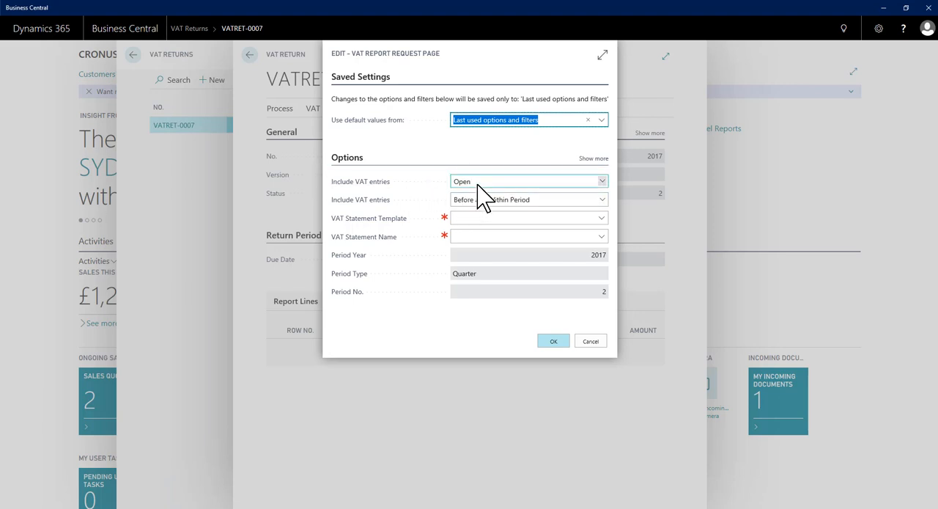
Set template VATGB and statement DEFAULT, revealing the period start and end dates.
click(526, 200)
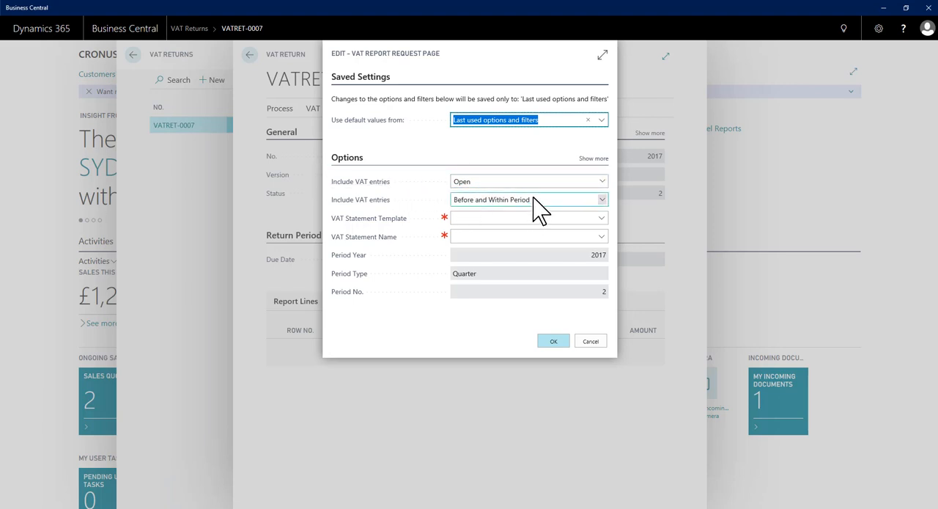
mouse_move(528, 200)
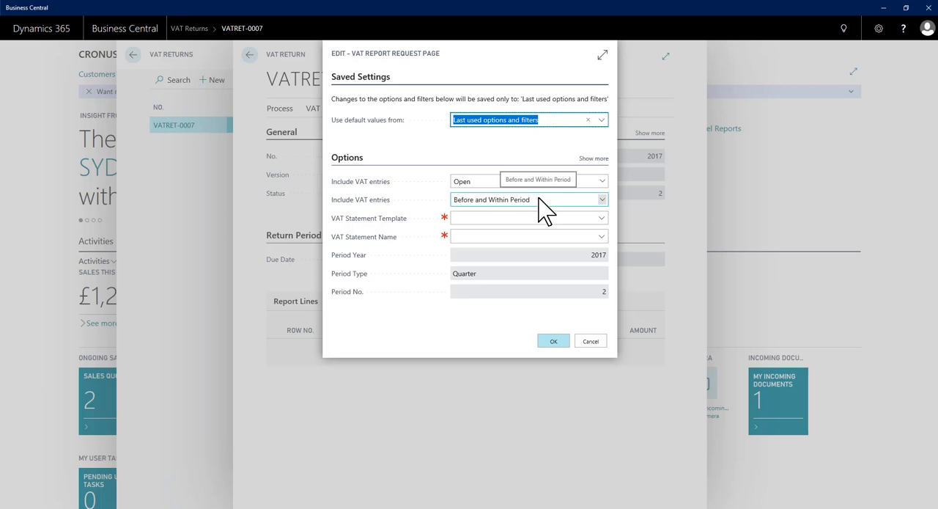
mouse_move(528, 199)
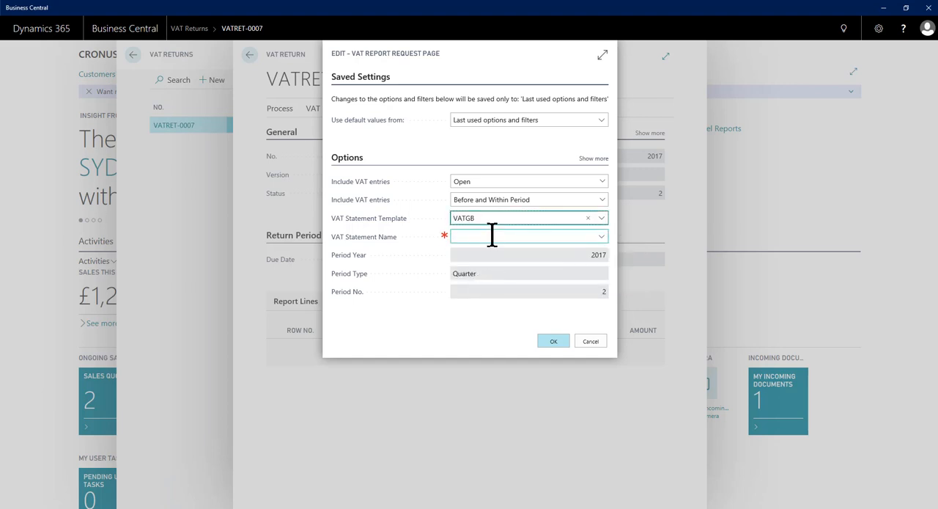
text(DEFAULT)
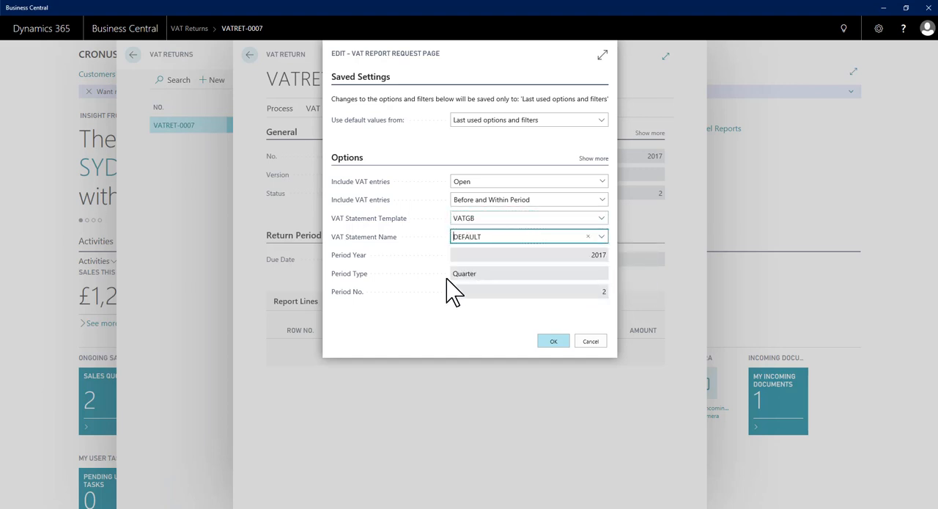
mouse_move(389, 323)
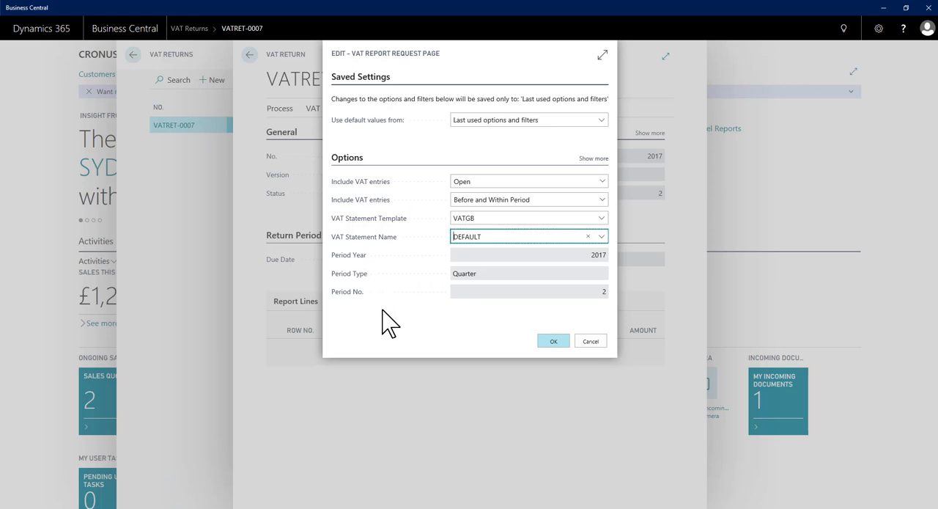
mouse_move(432, 301)
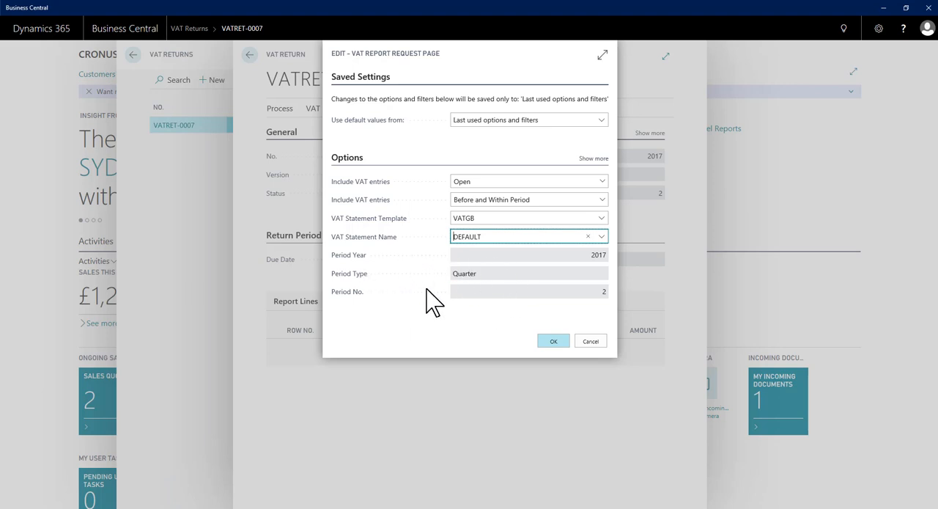
mouse_move(463, 311)
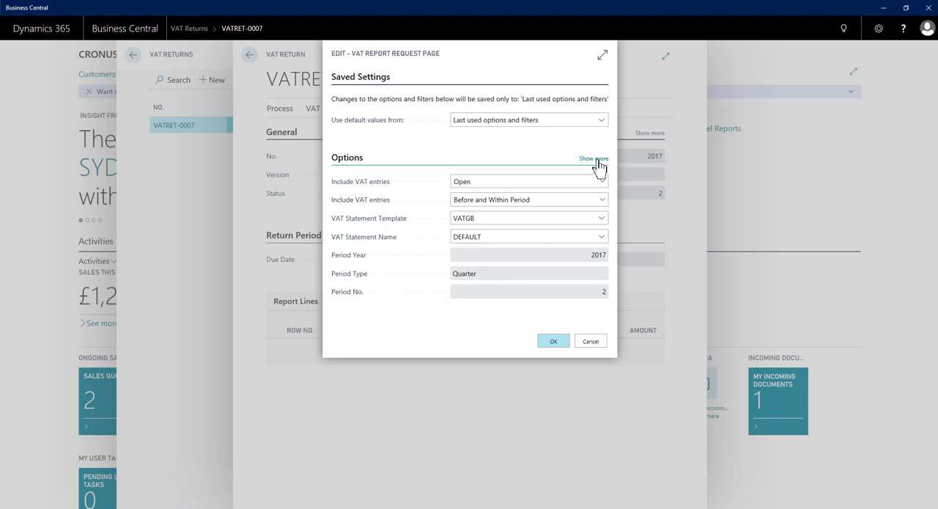
click(595, 159)
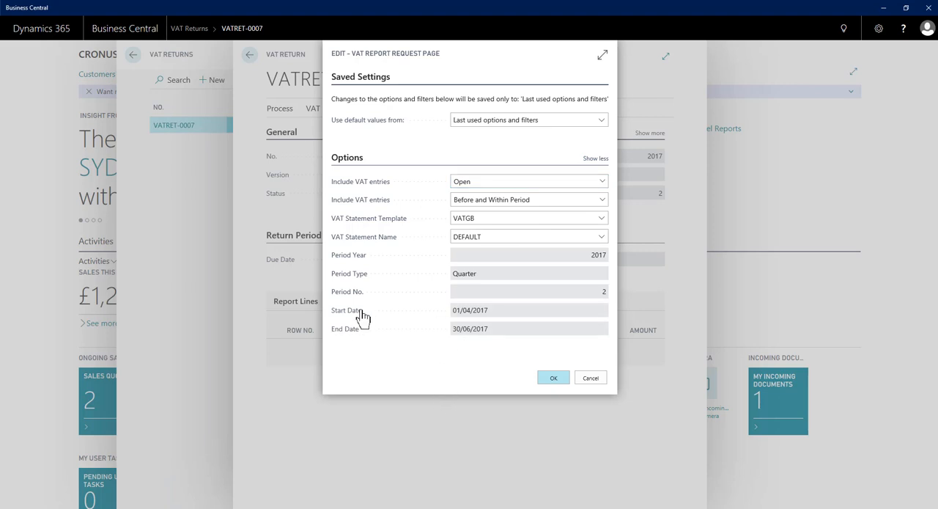
mouse_move(457, 337)
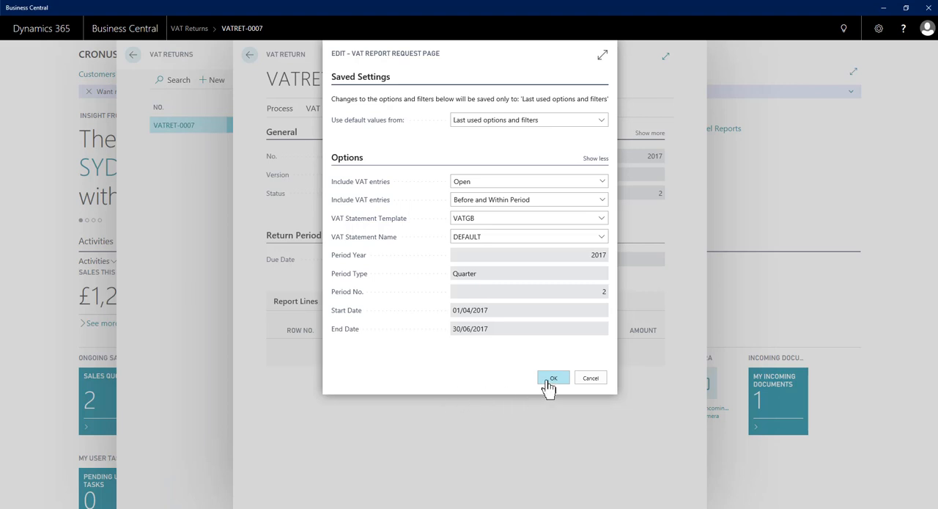
click(554, 378)
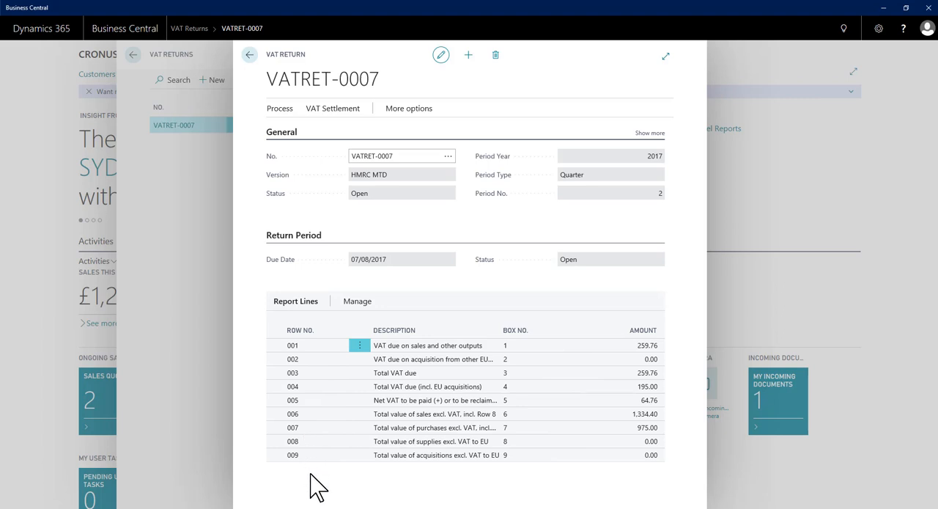
mouse_move(339, 228)
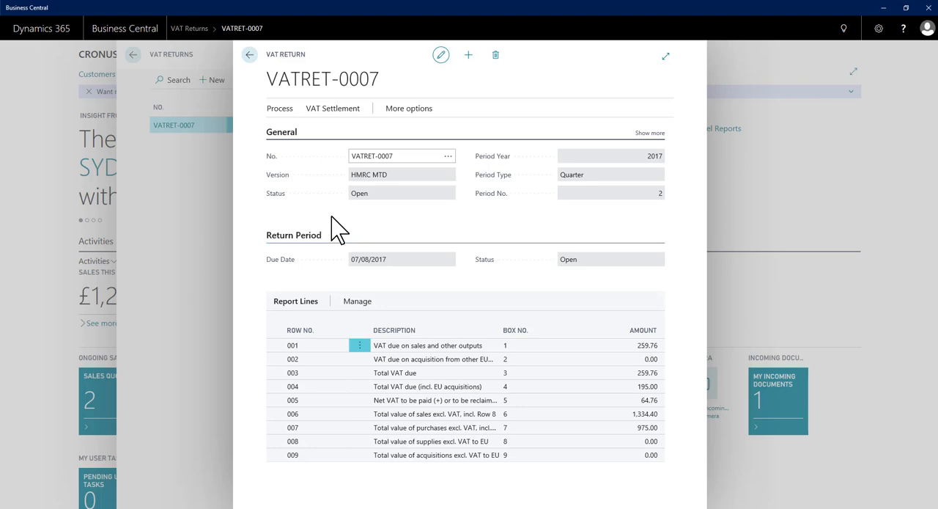
mouse_move(369, 203)
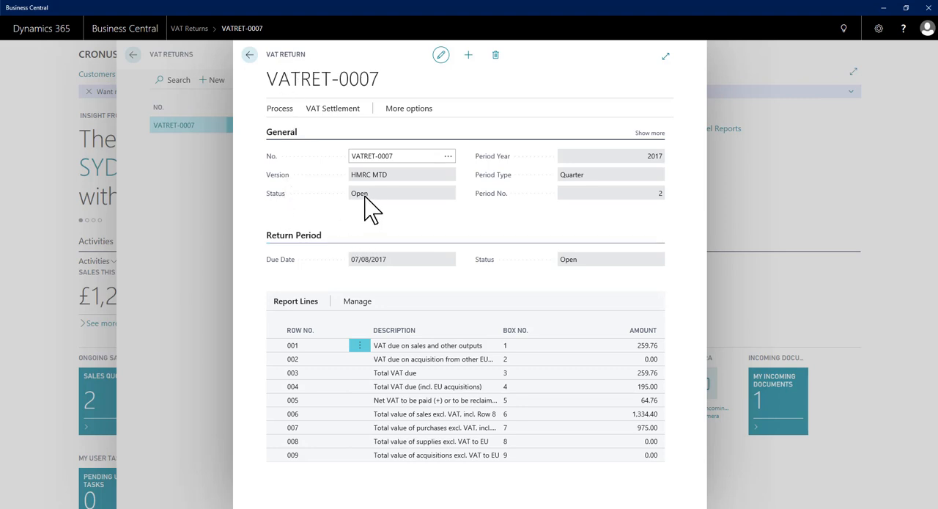
Release VATRET-0007 so its status shows Released.
click(278, 109)
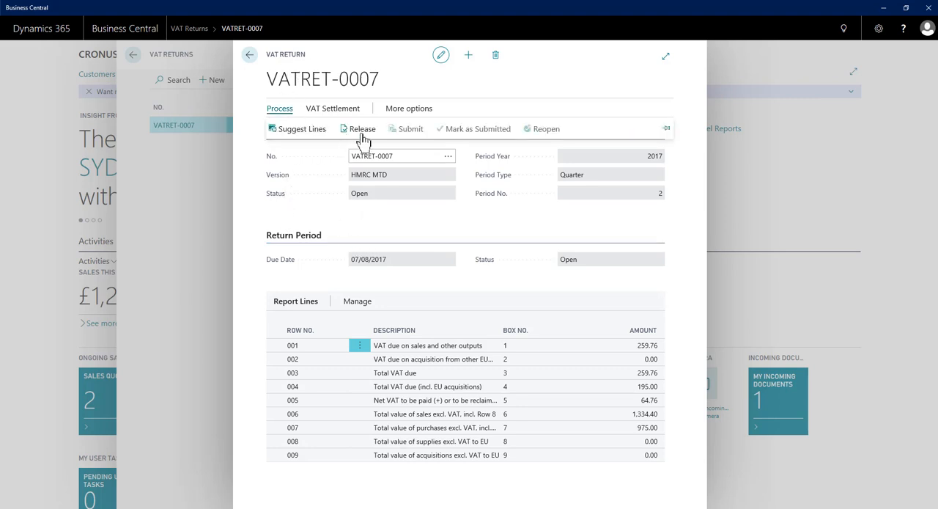
click(362, 129)
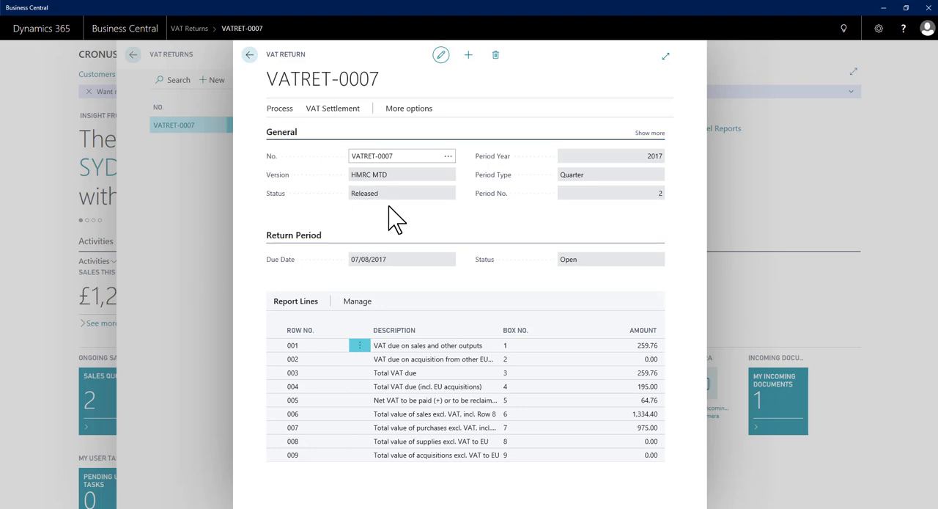
click(279, 109)
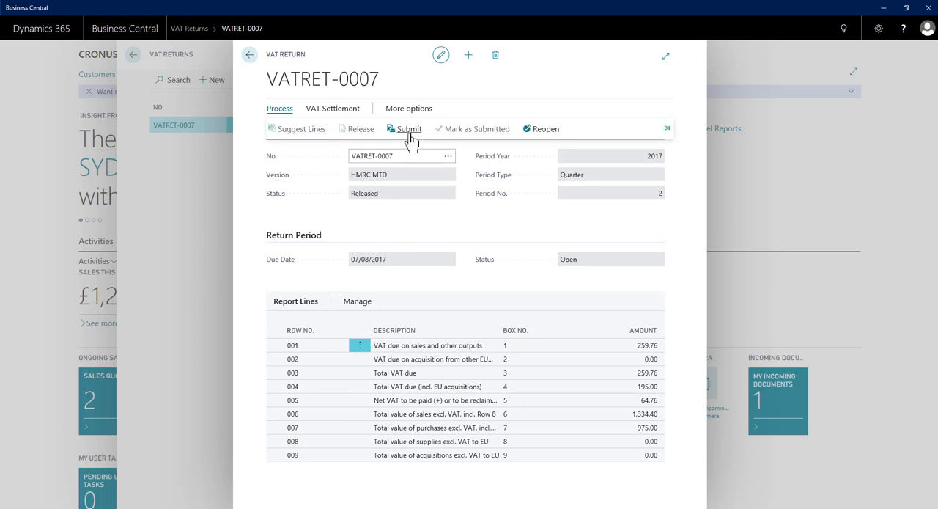
mouse_move(407, 129)
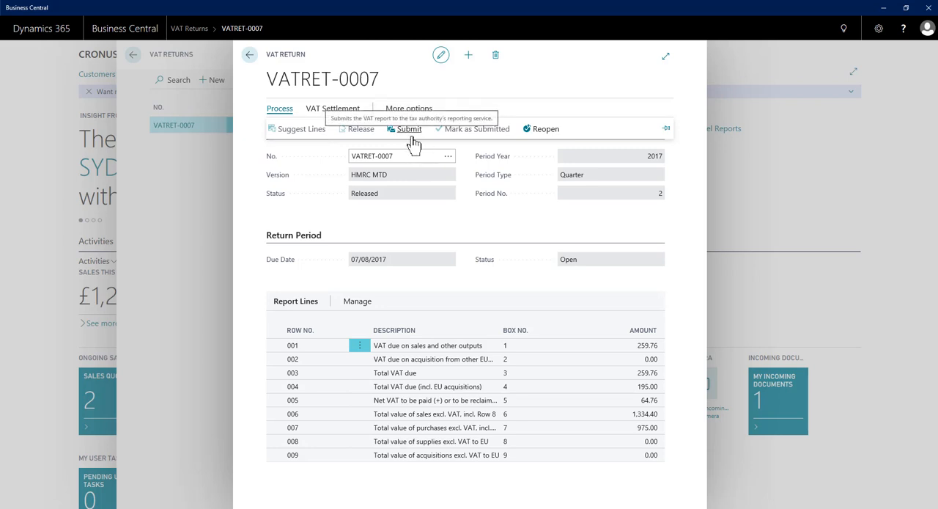
Submit VATRET-0007 and answer Yes to the legal declaration warning.
click(407, 129)
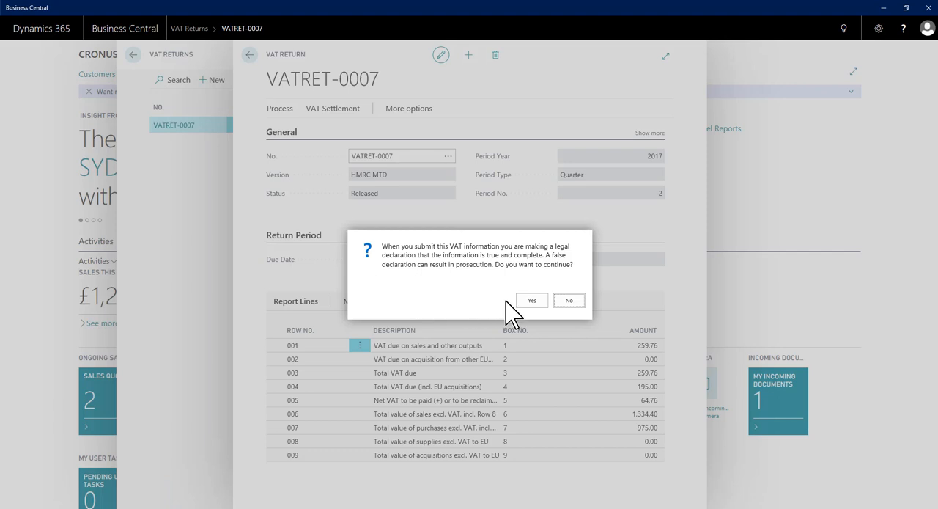
mouse_move(491, 316)
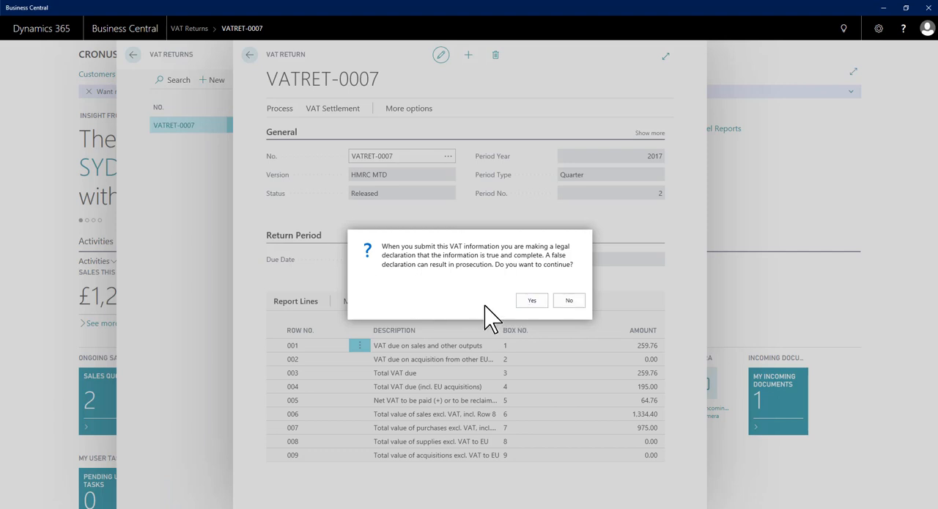
click(531, 299)
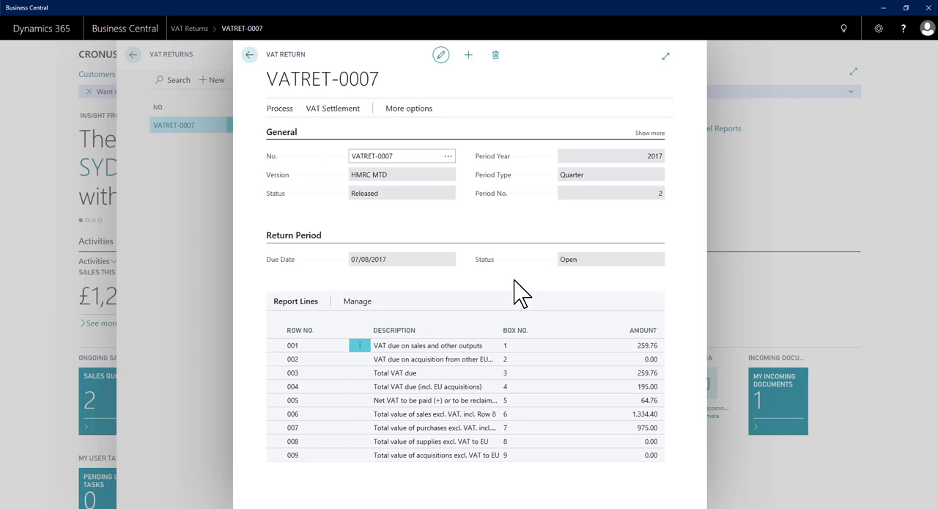
mouse_move(308, 214)
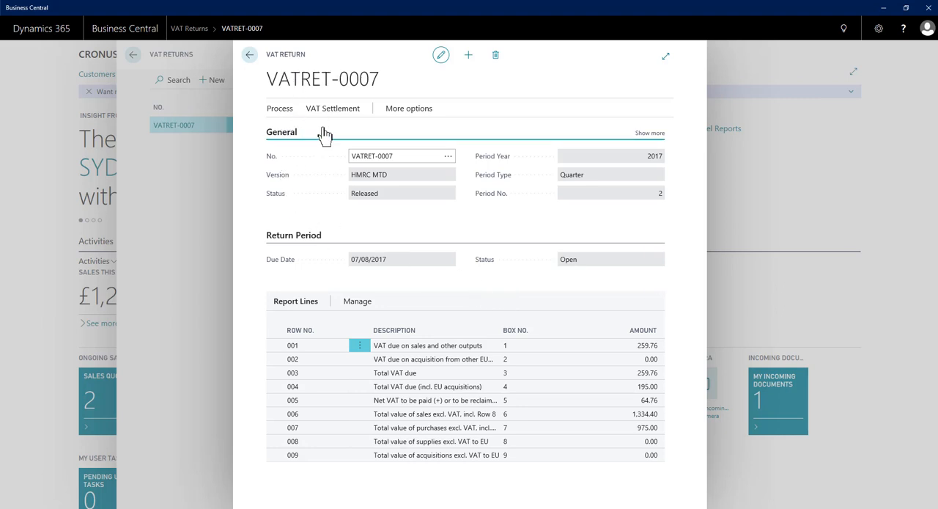
Review the VAT Settlement action, then reveal the additional action groups.
click(332, 109)
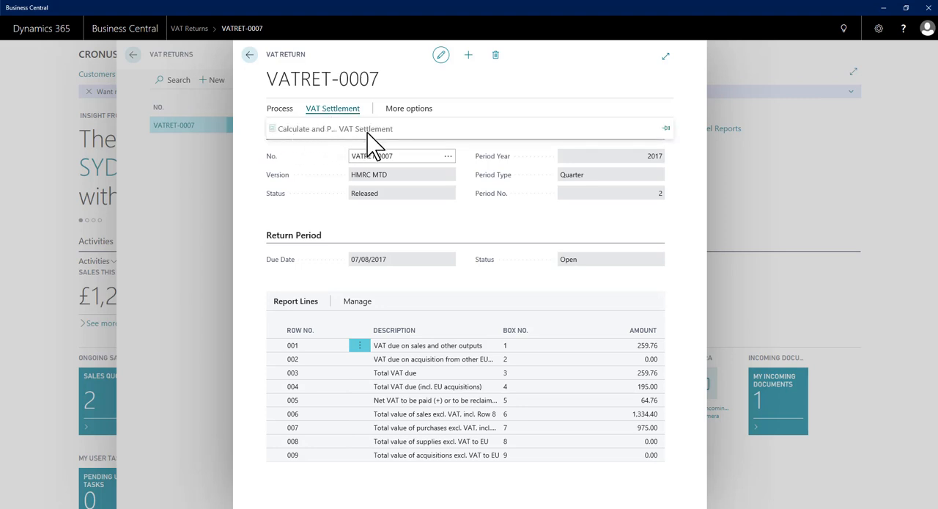
mouse_move(345, 149)
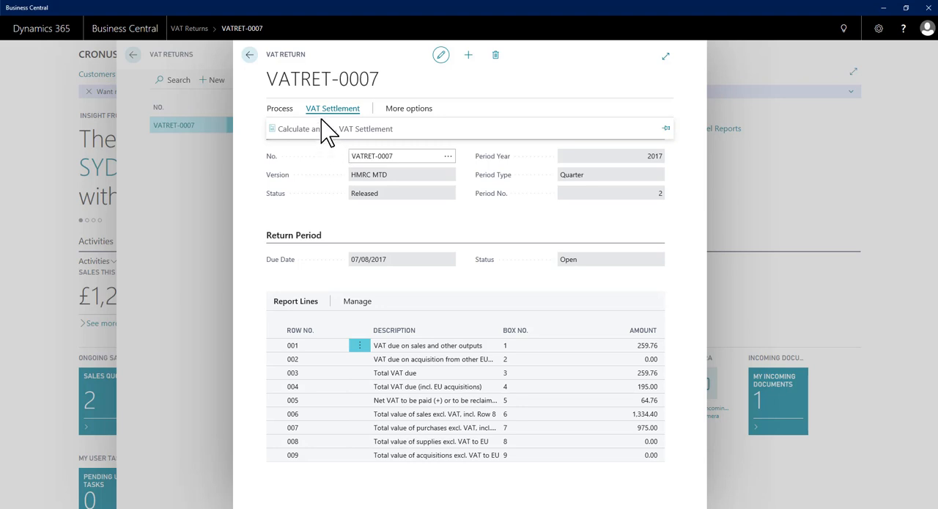
mouse_move(337, 144)
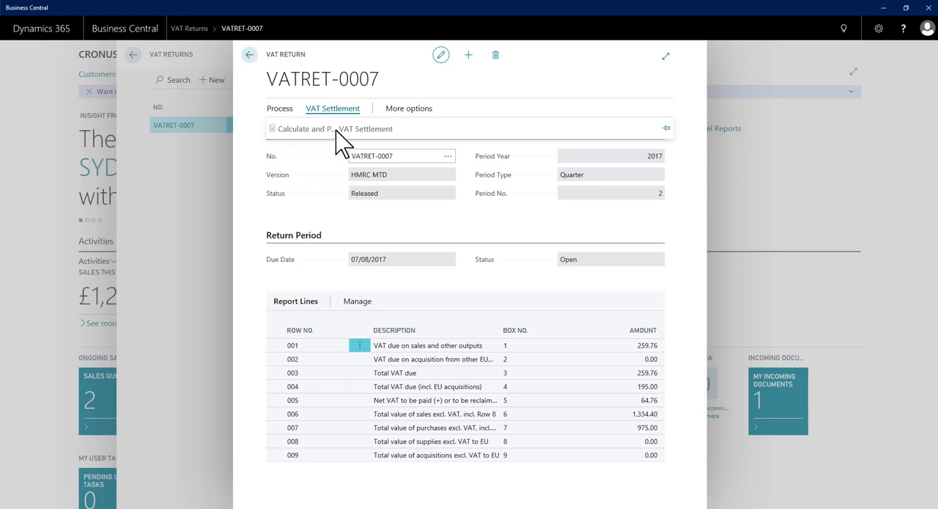
mouse_move(419, 243)
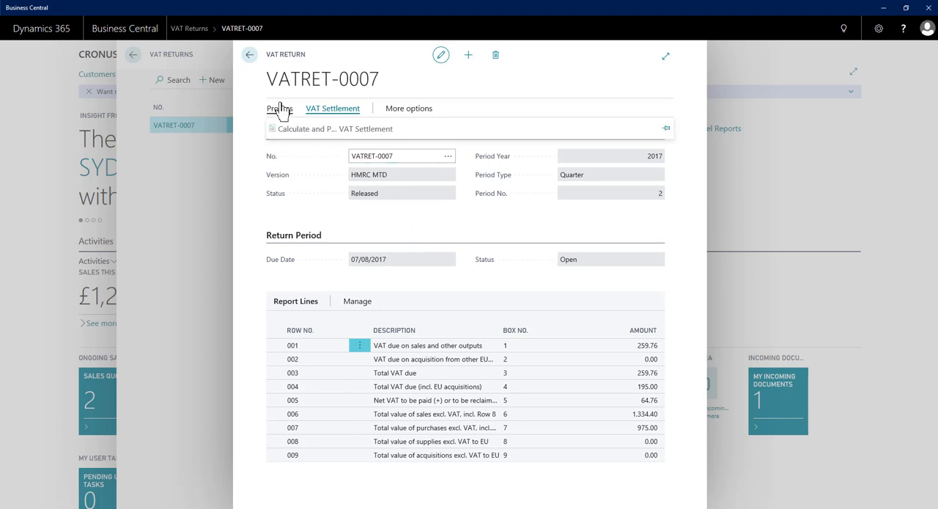
click(279, 108)
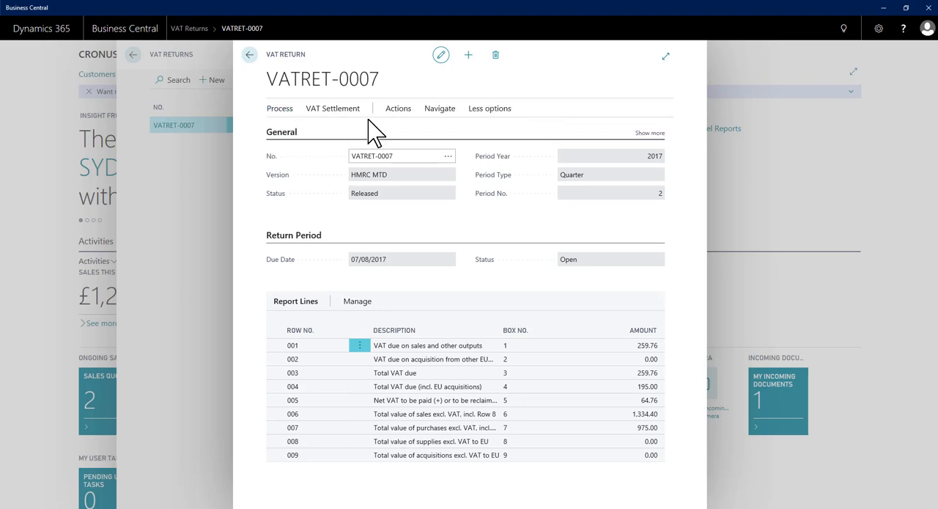
click(398, 108)
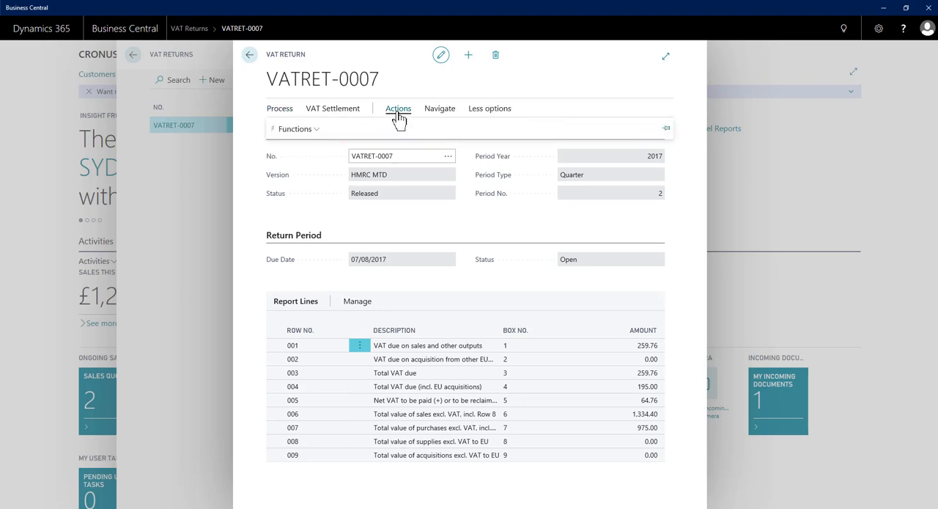
click(295, 129)
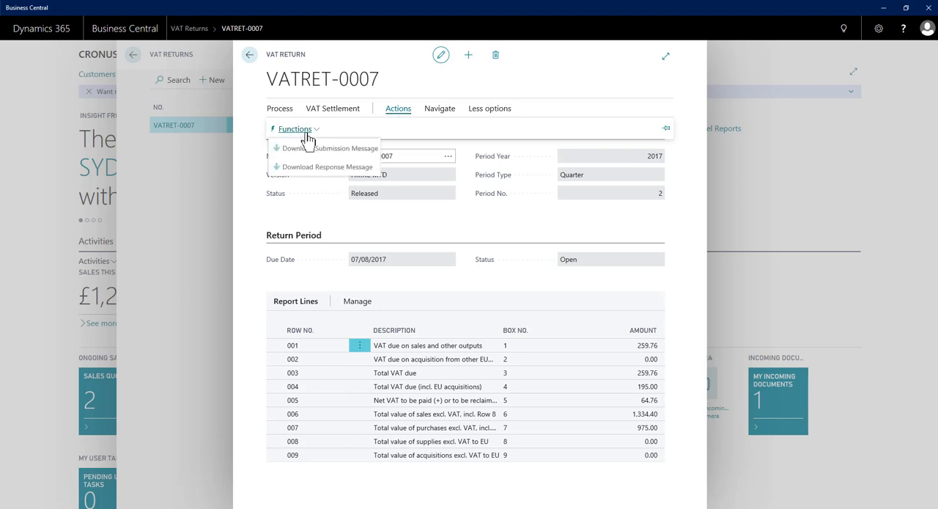
mouse_move(359, 139)
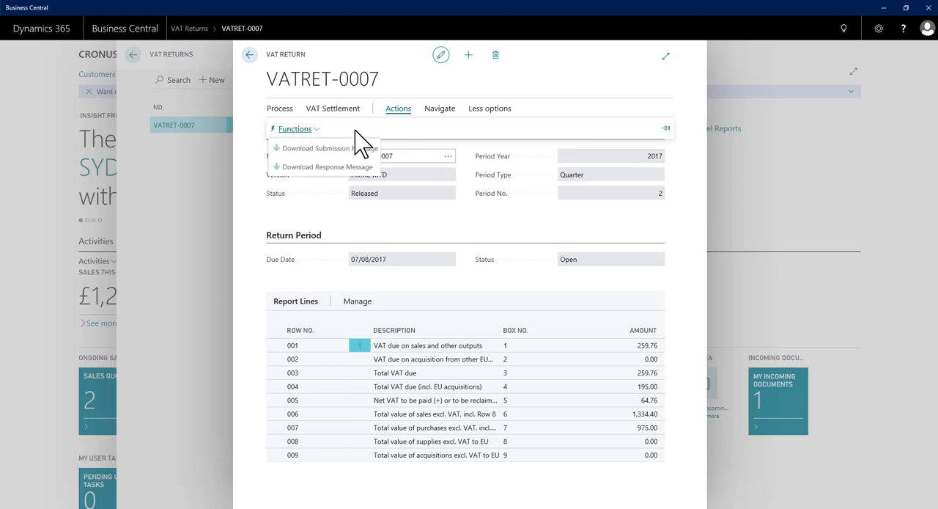
mouse_move(325, 178)
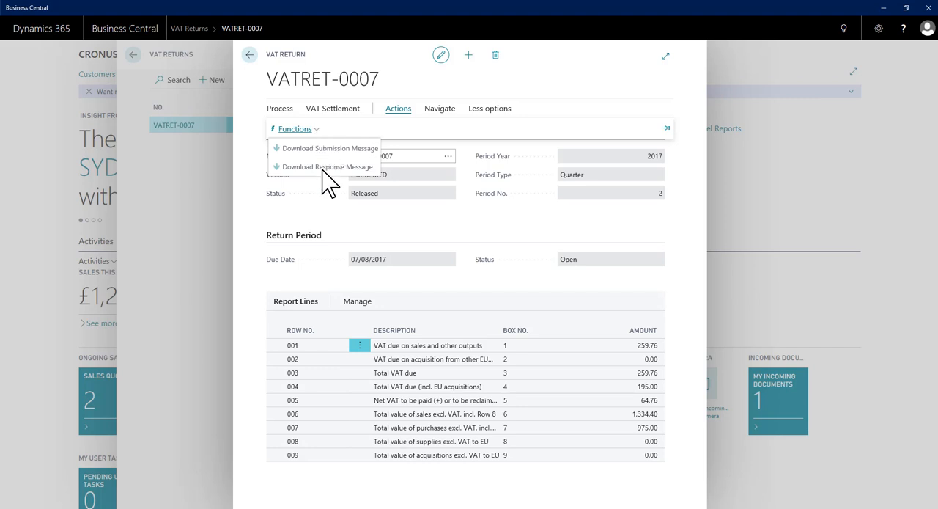
click(440, 109)
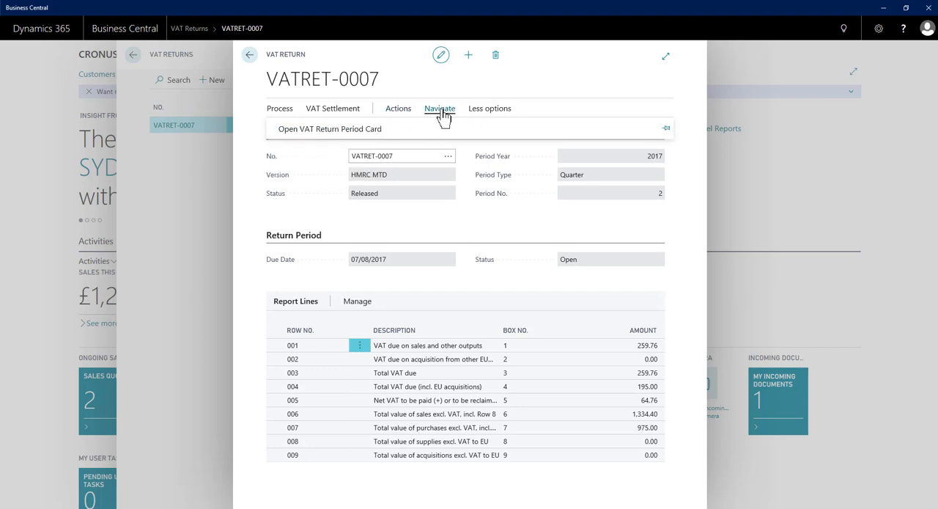
click(279, 109)
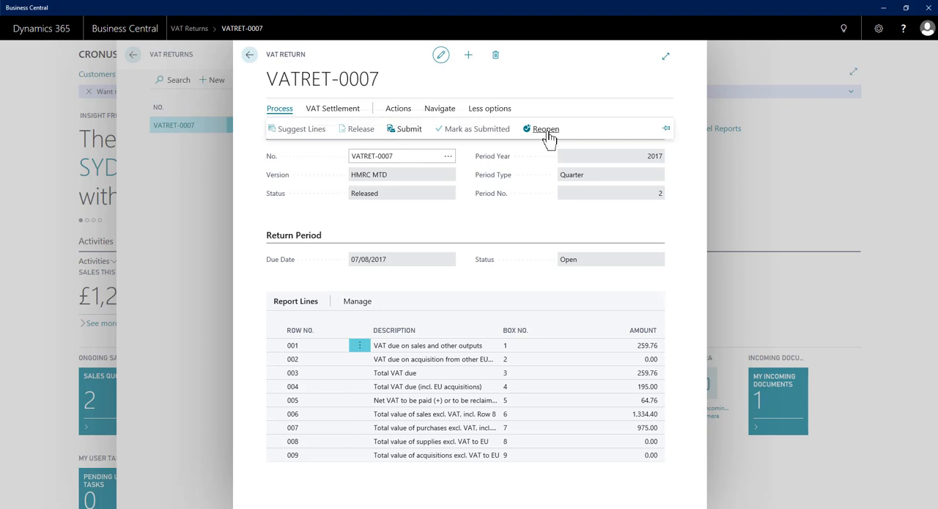
Reopen VATRET-0007, returning its status to Open with the nine lines intact.
click(545, 129)
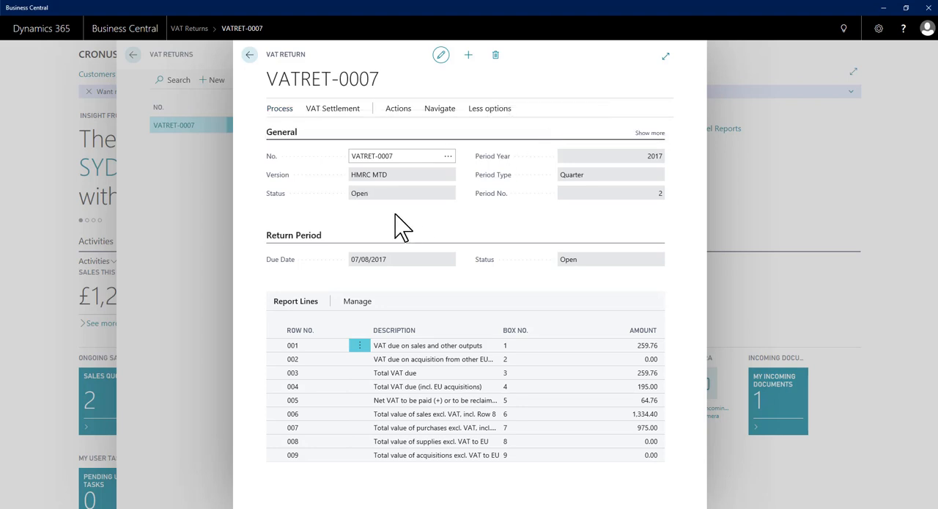
click(279, 109)
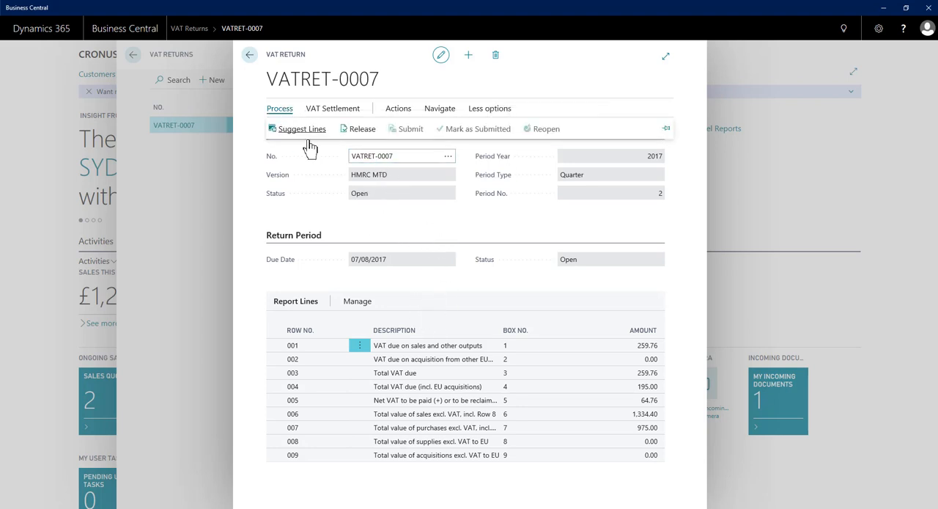
mouse_move(302, 129)
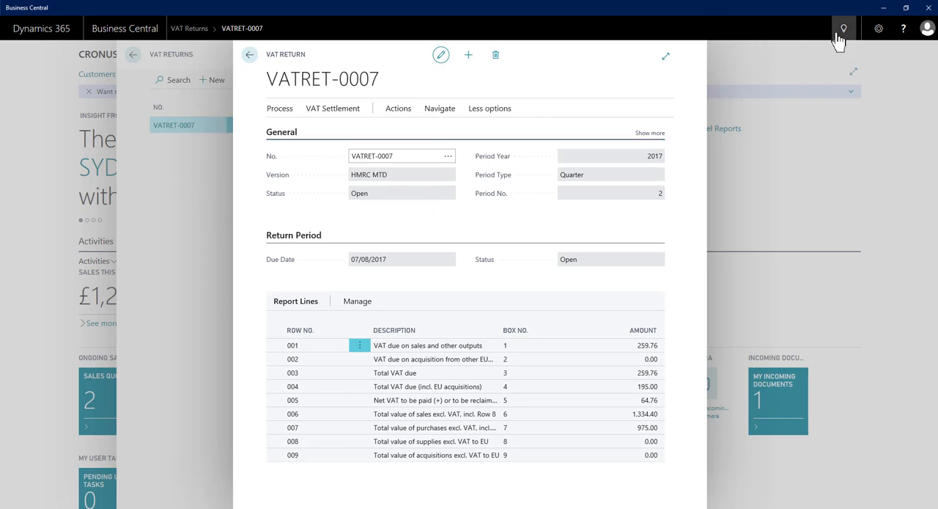
mouse_move(844, 29)
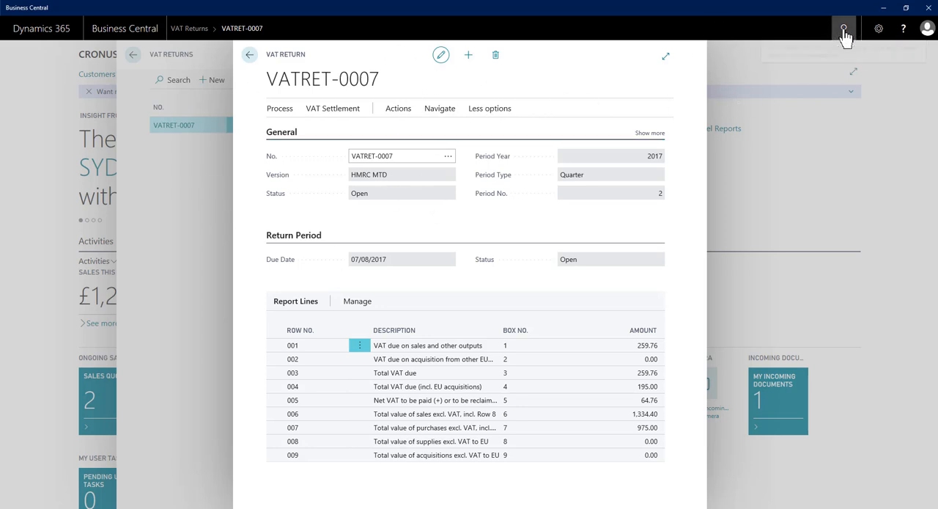
click(844, 29)
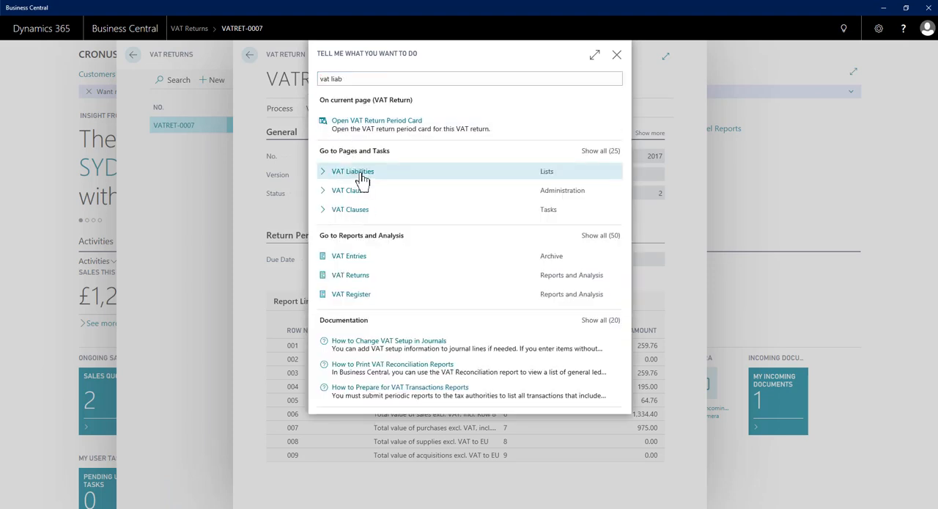
click(351, 170)
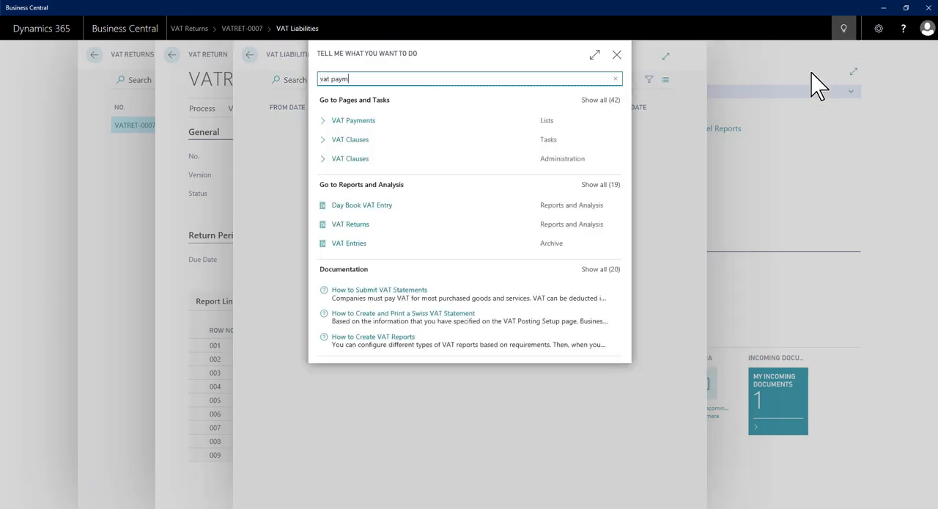
click(353, 120)
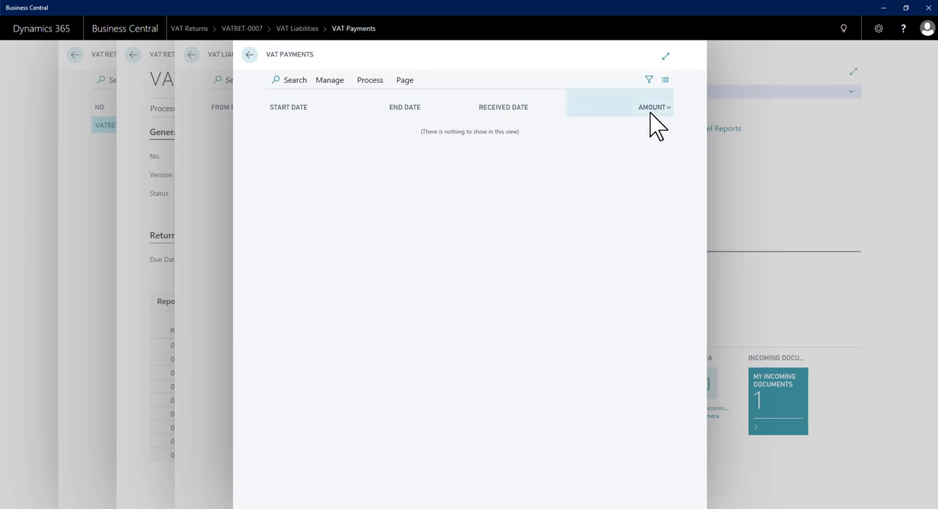
mouse_move(529, 197)
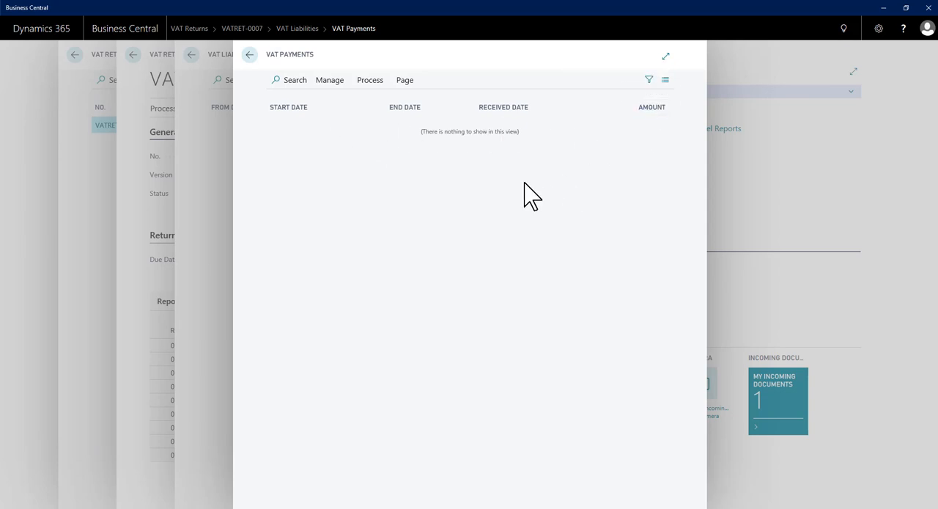
click(250, 54)
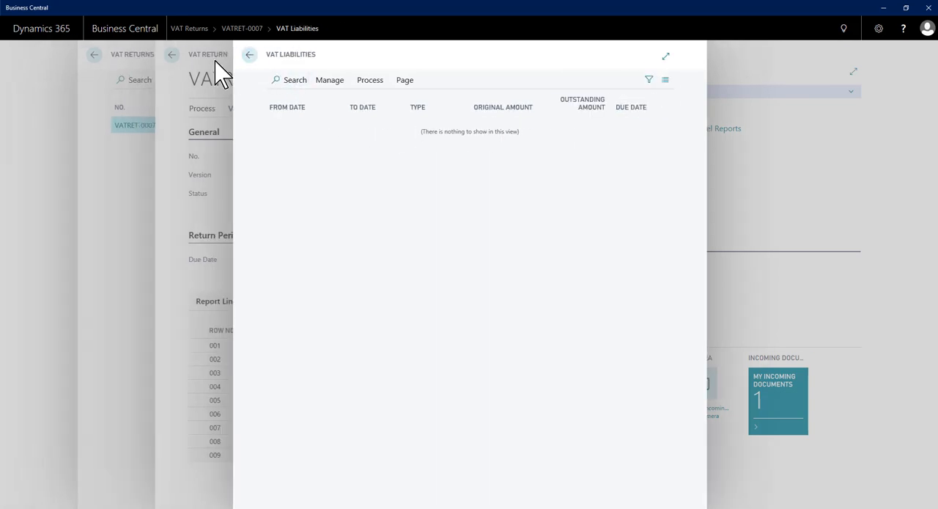
click(249, 55)
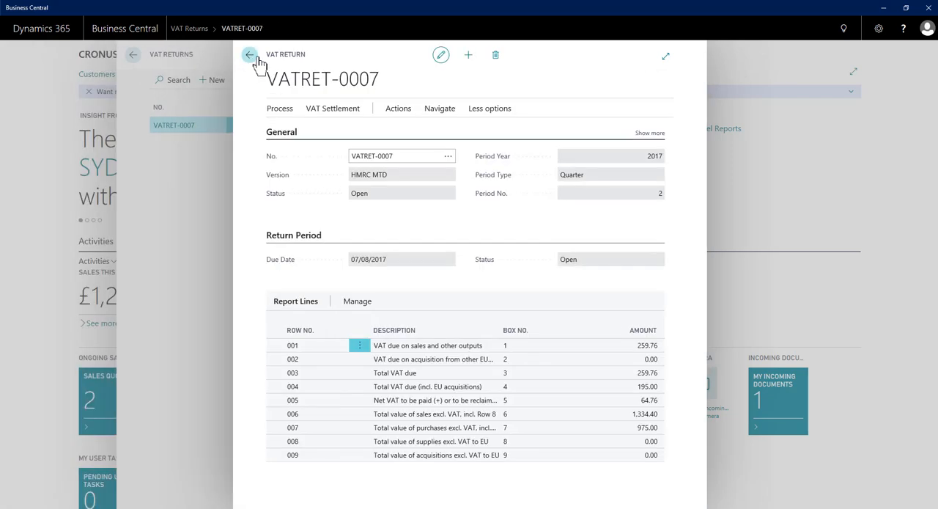
mouse_move(258, 91)
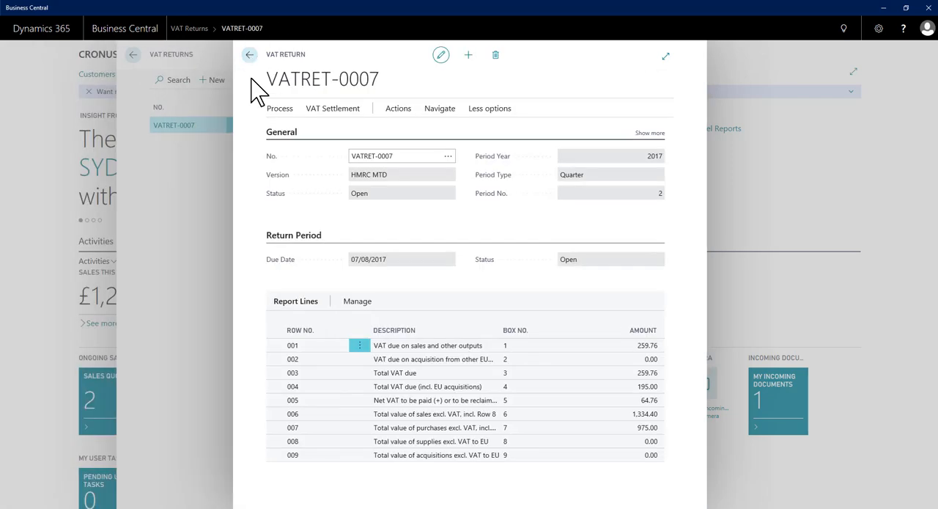